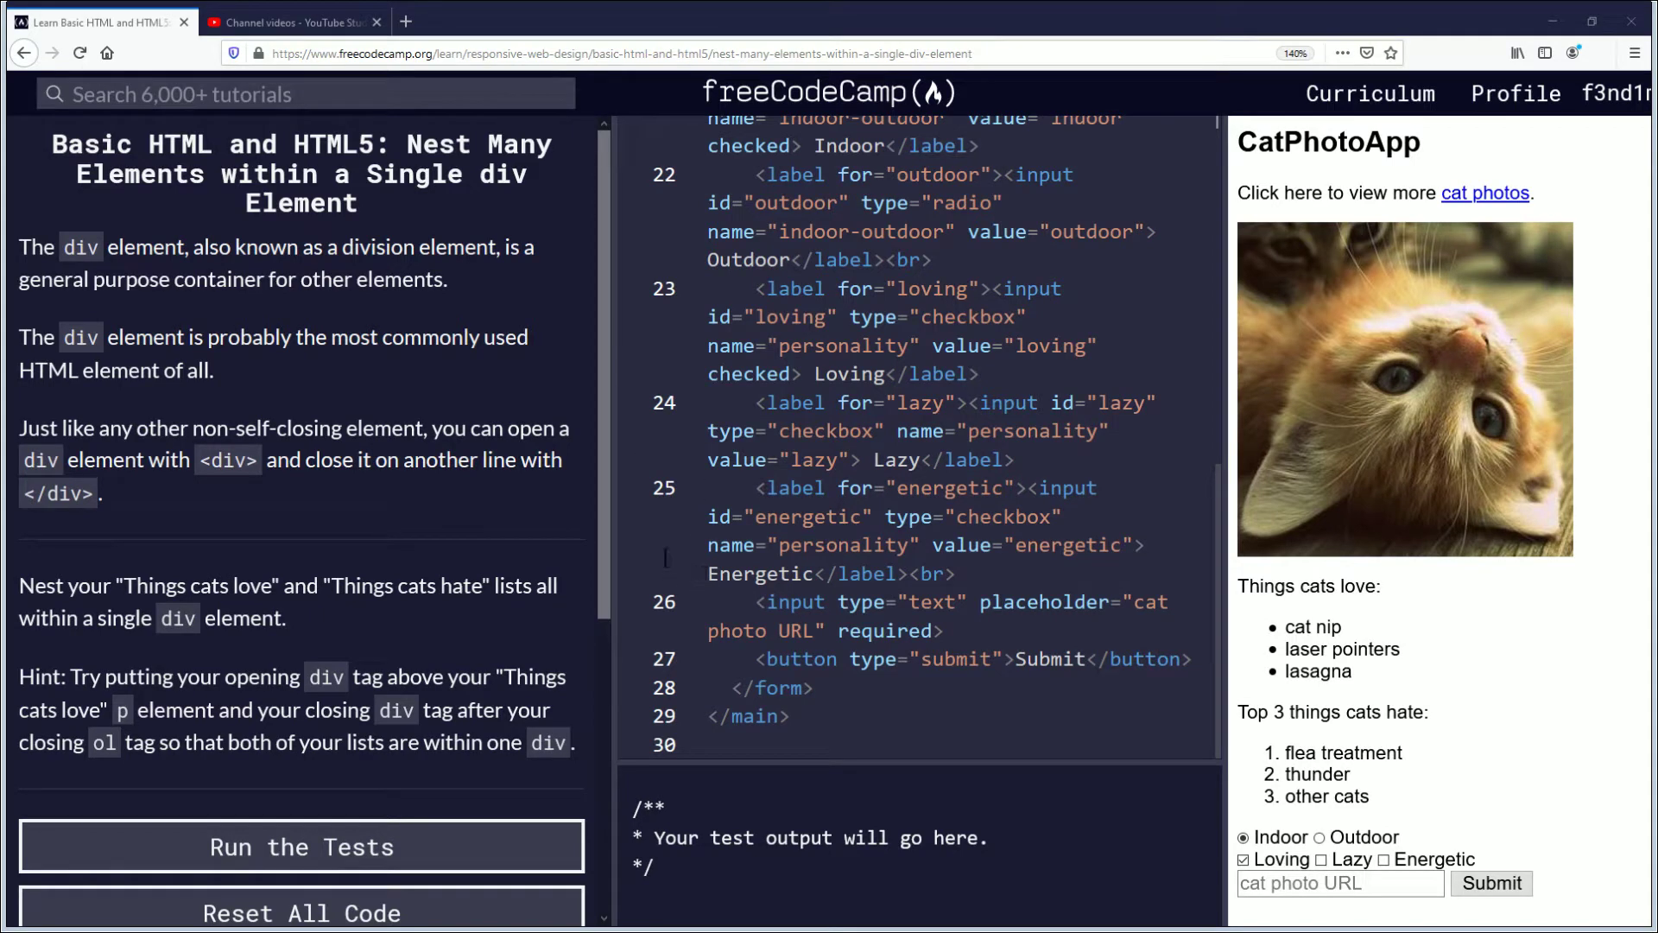
mouse_move(803, 602)
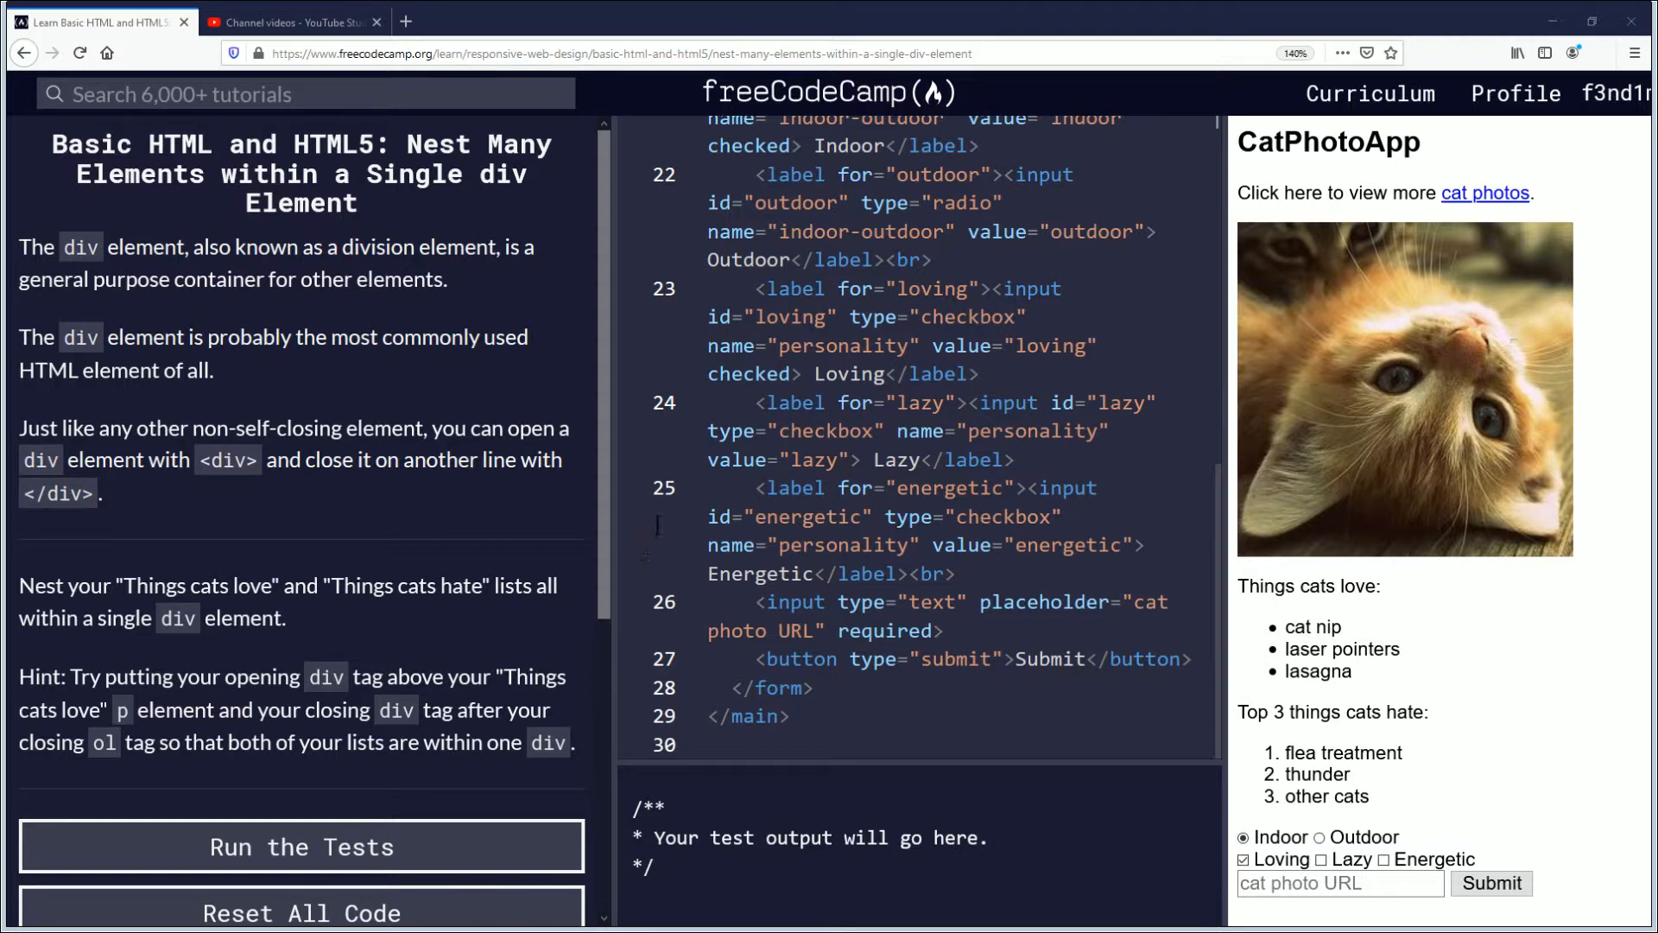
mouse_move(517, 311)
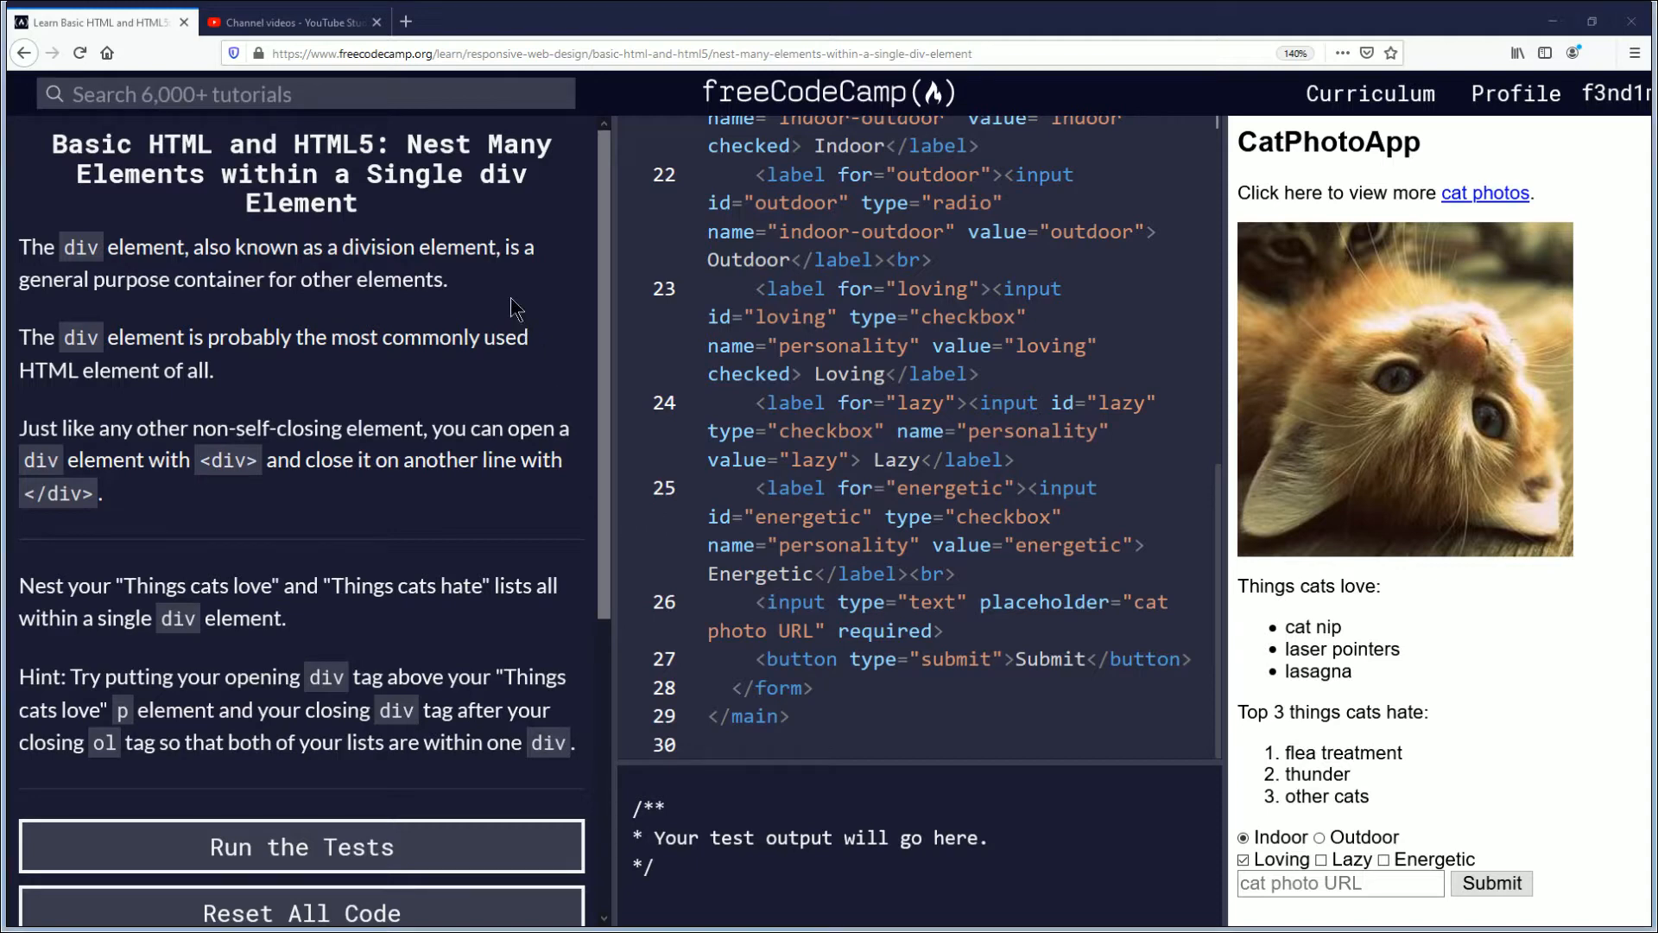
mouse_move(531, 307)
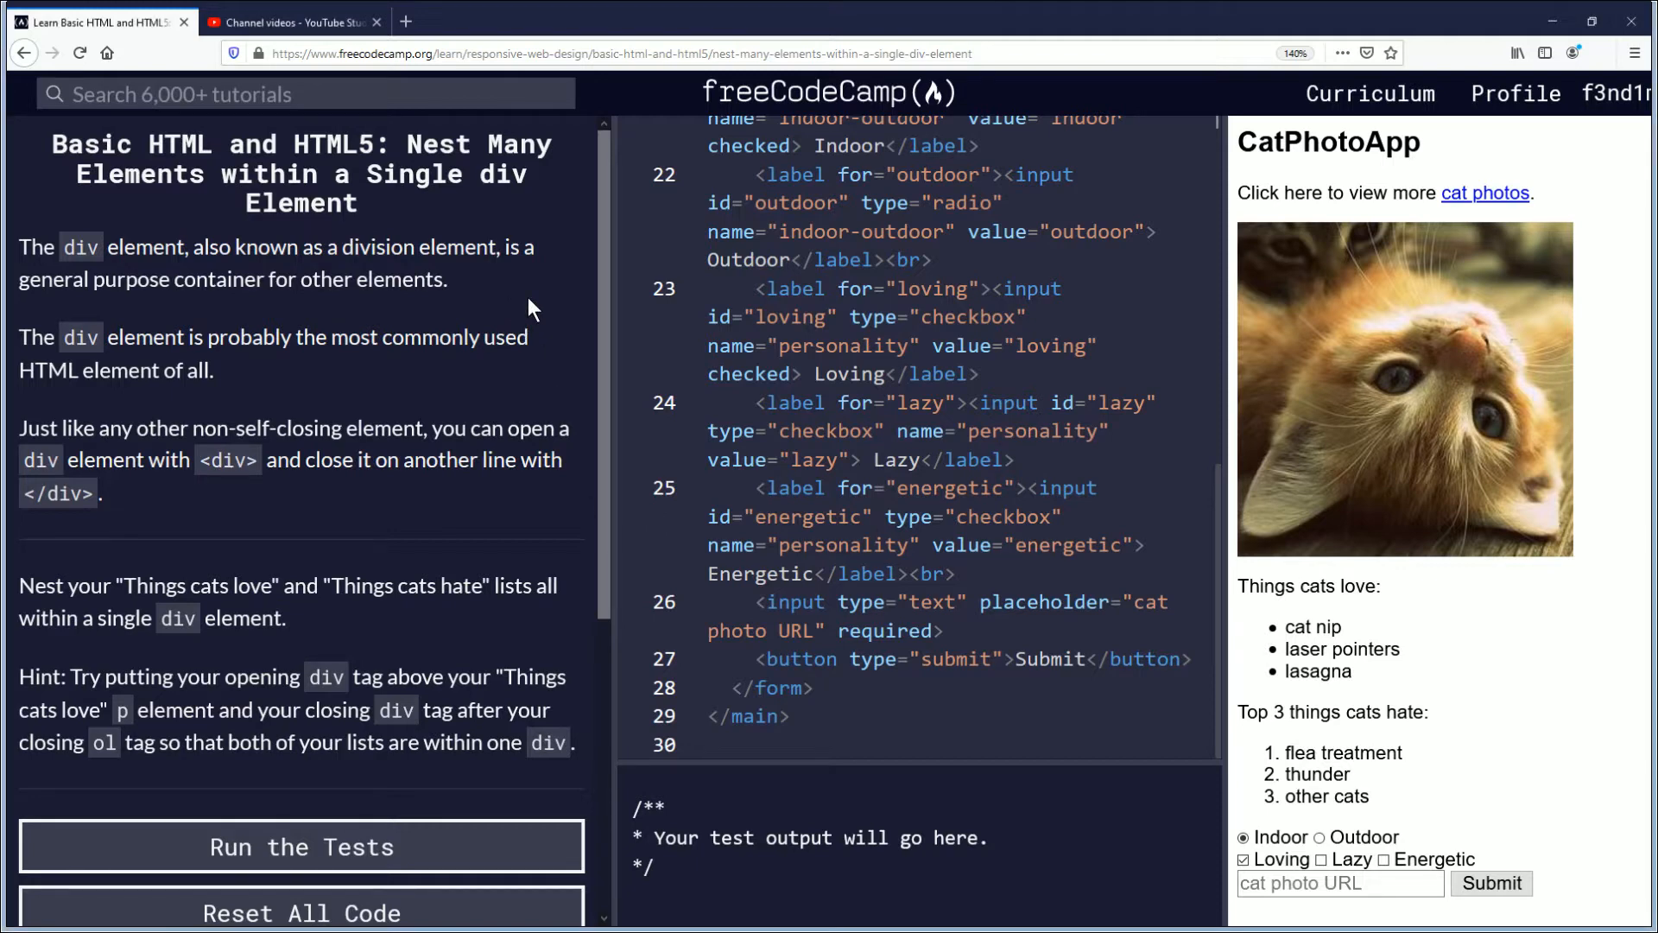
mouse_move(363, 314)
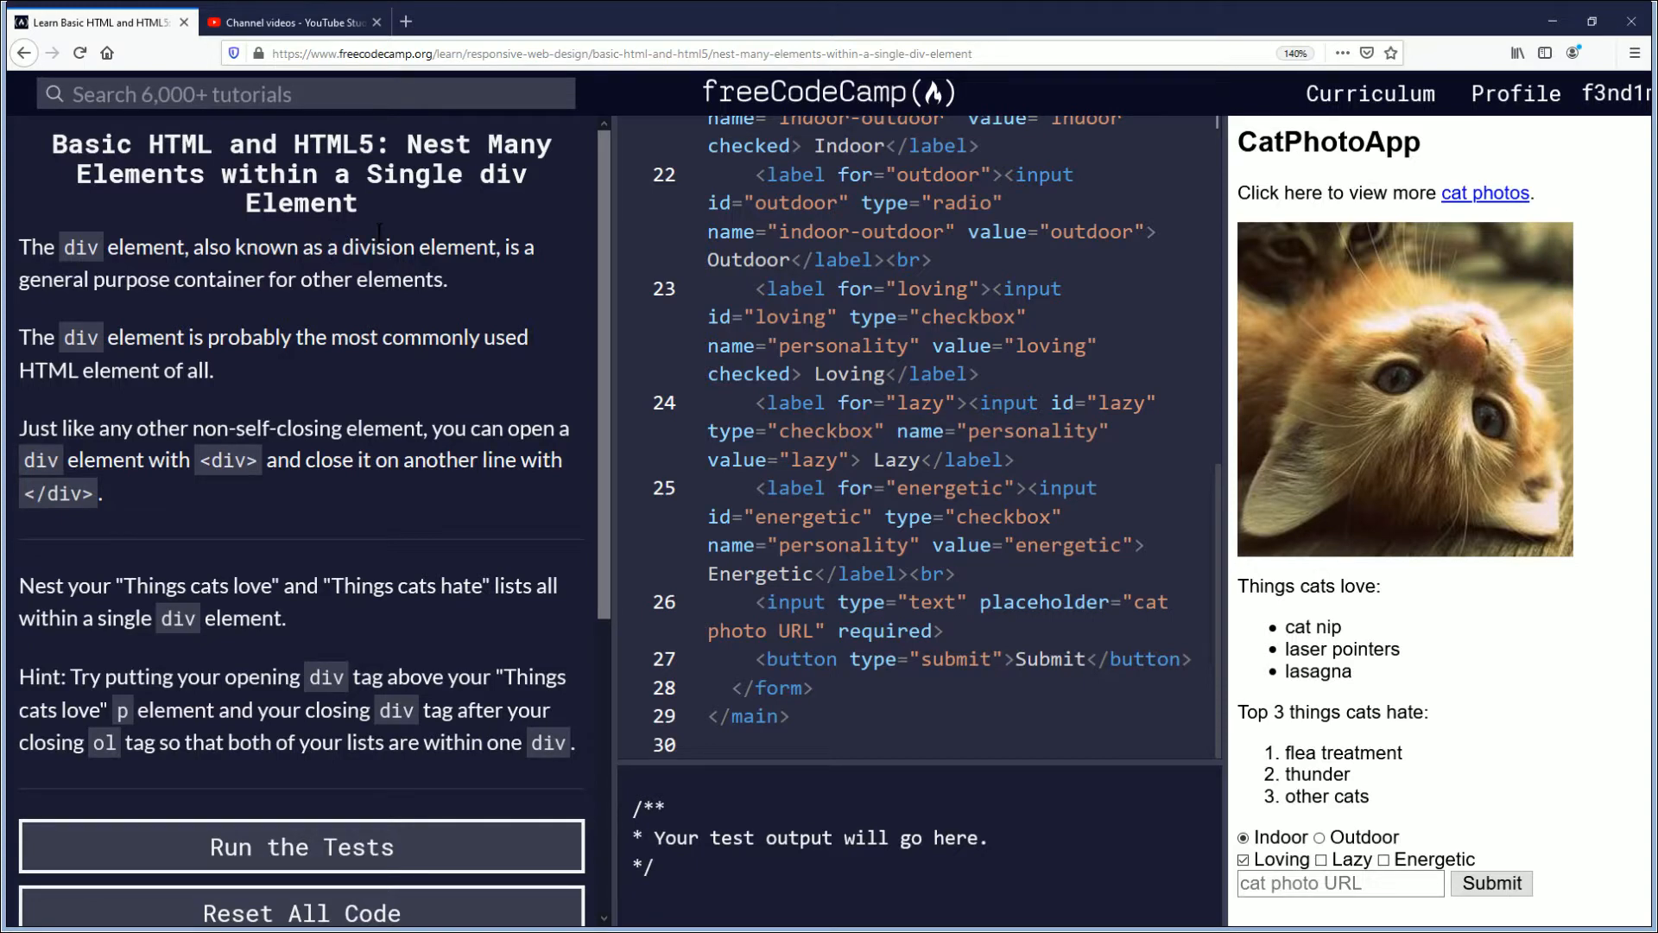
mouse_move(420, 221)
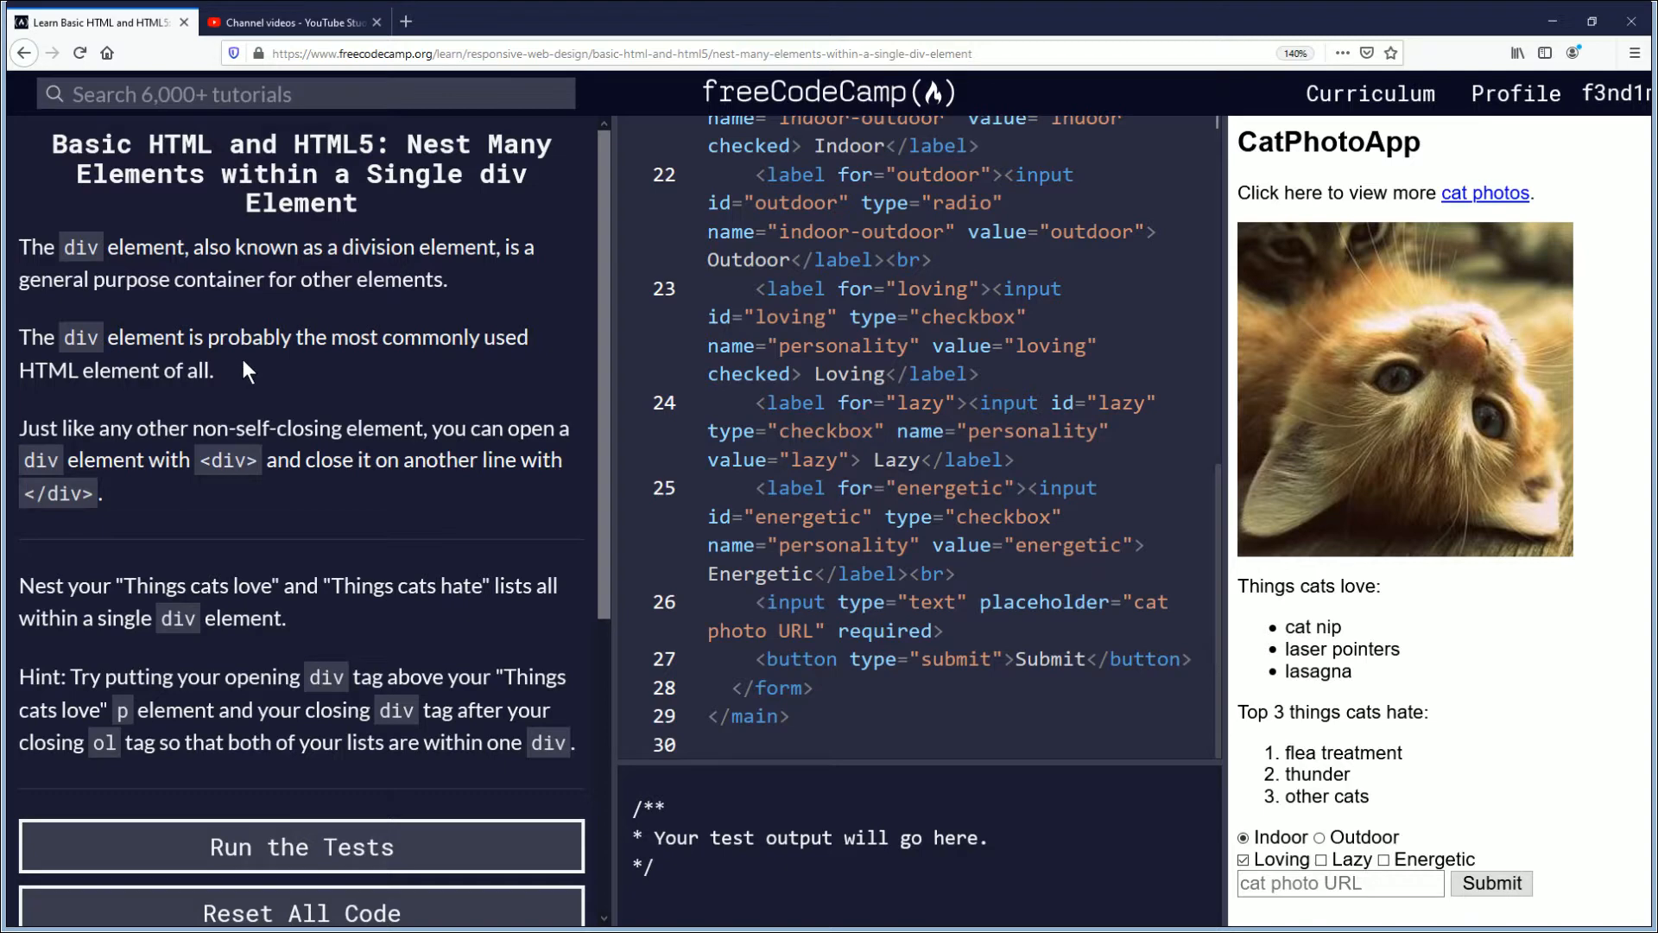
mouse_move(246, 391)
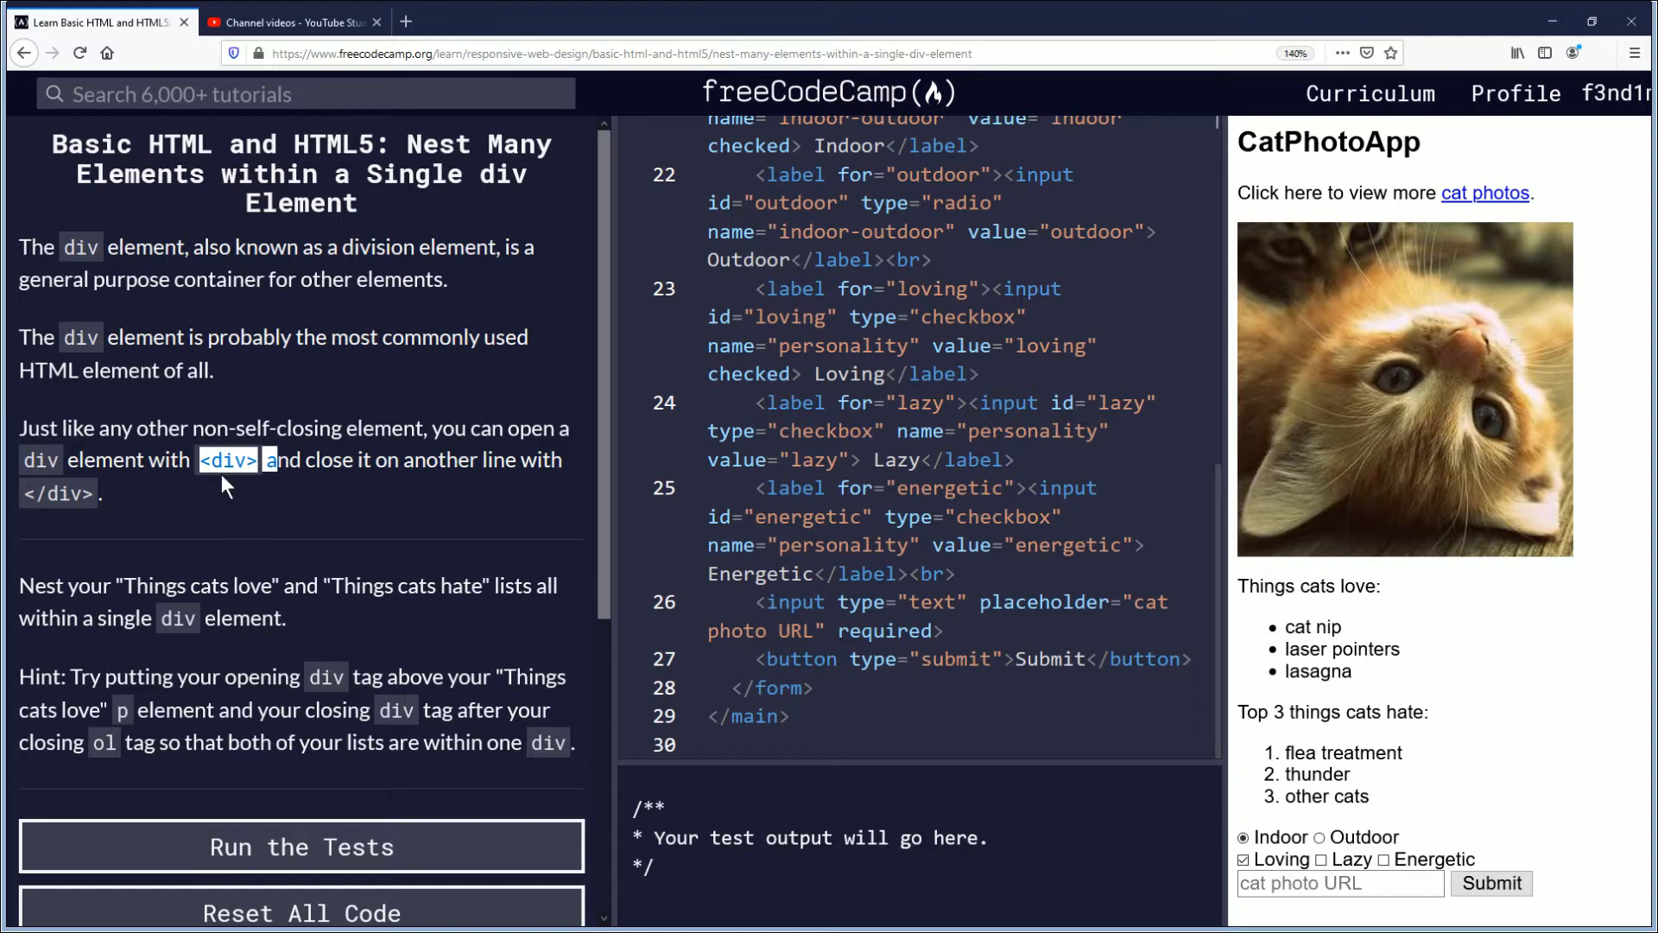
mouse_move(129, 501)
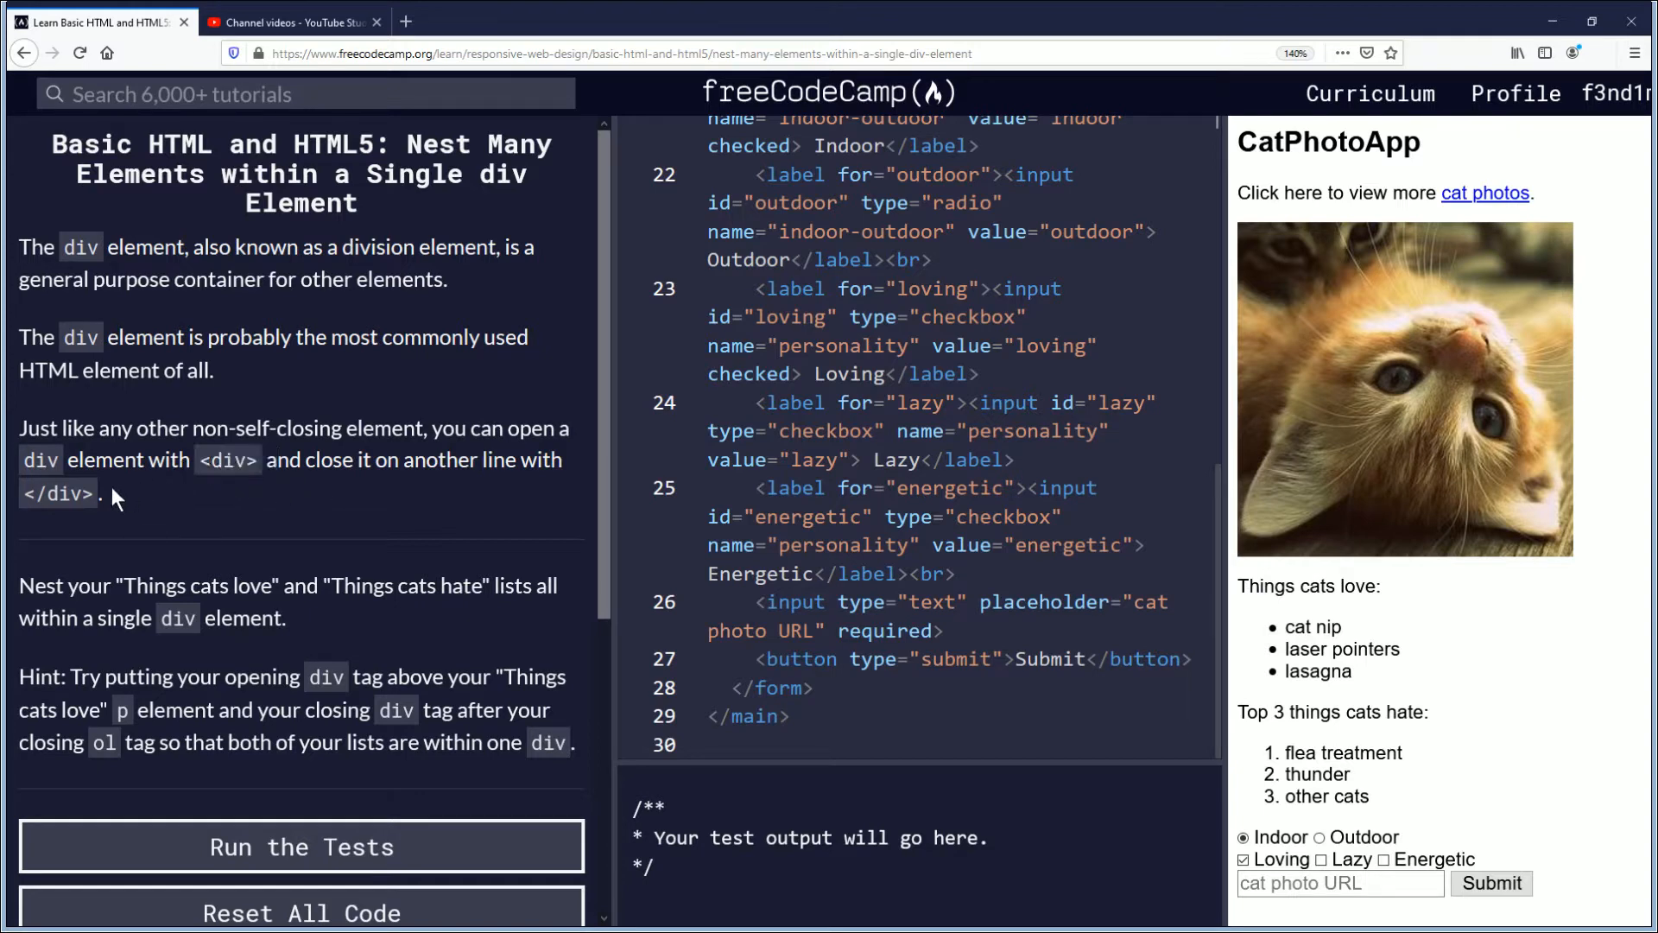
mouse_move(177, 487)
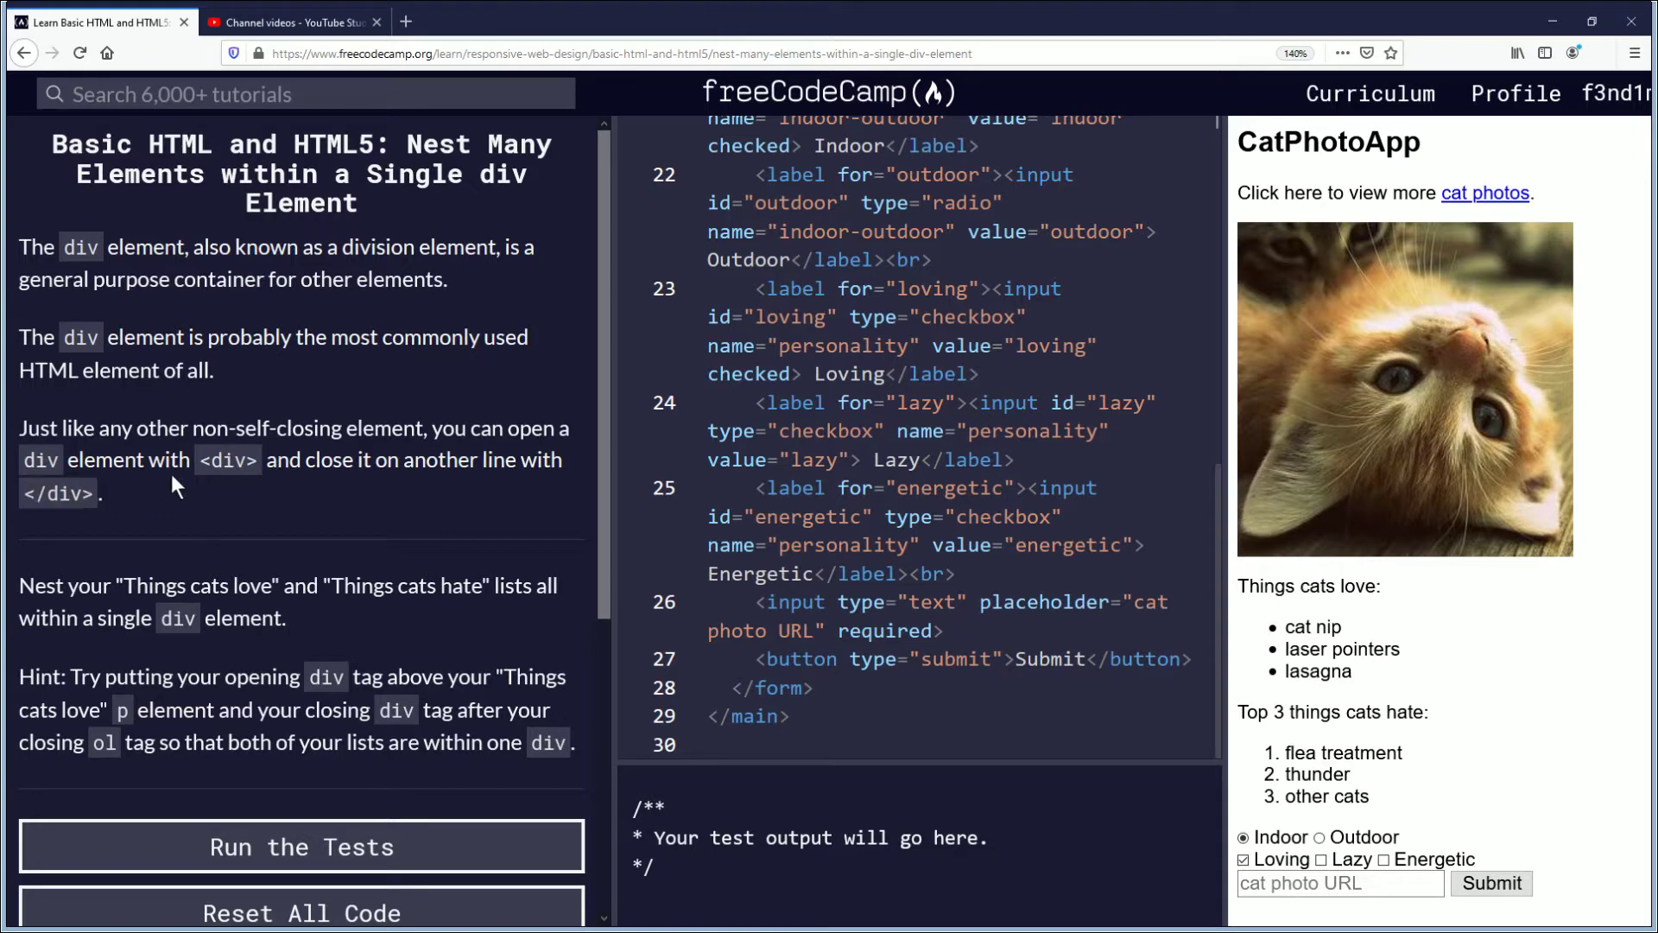
Step: Add an opening <div> tag on a new line above the Things cats love paragraph
double_click(242, 428)
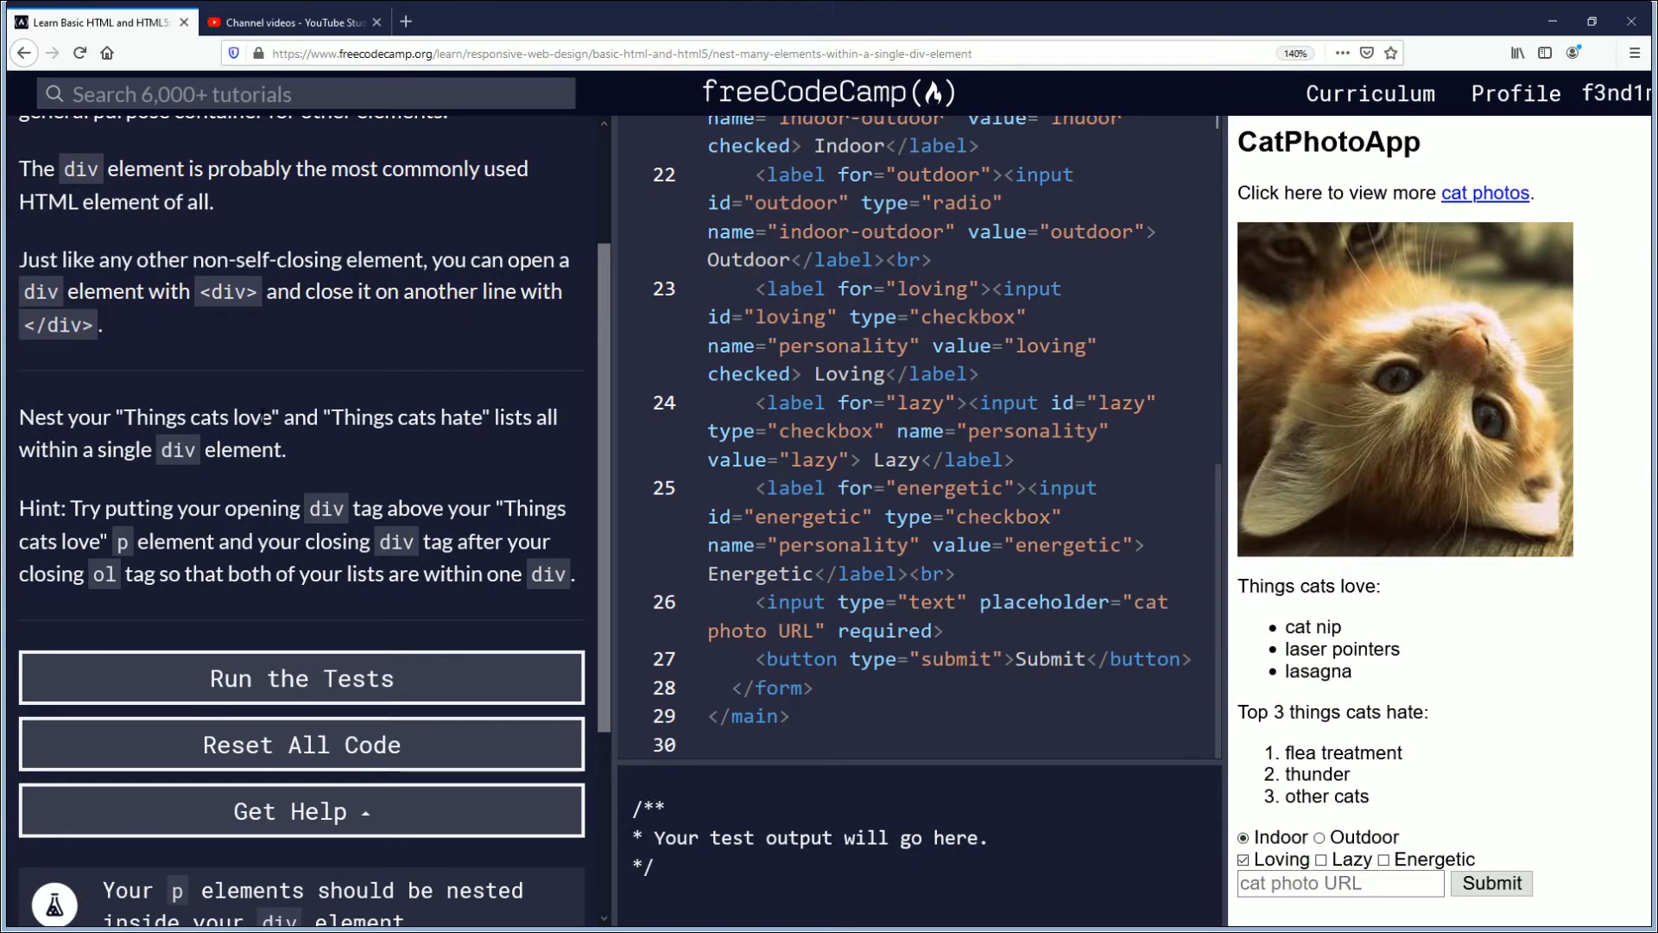
mouse_move(343, 444)
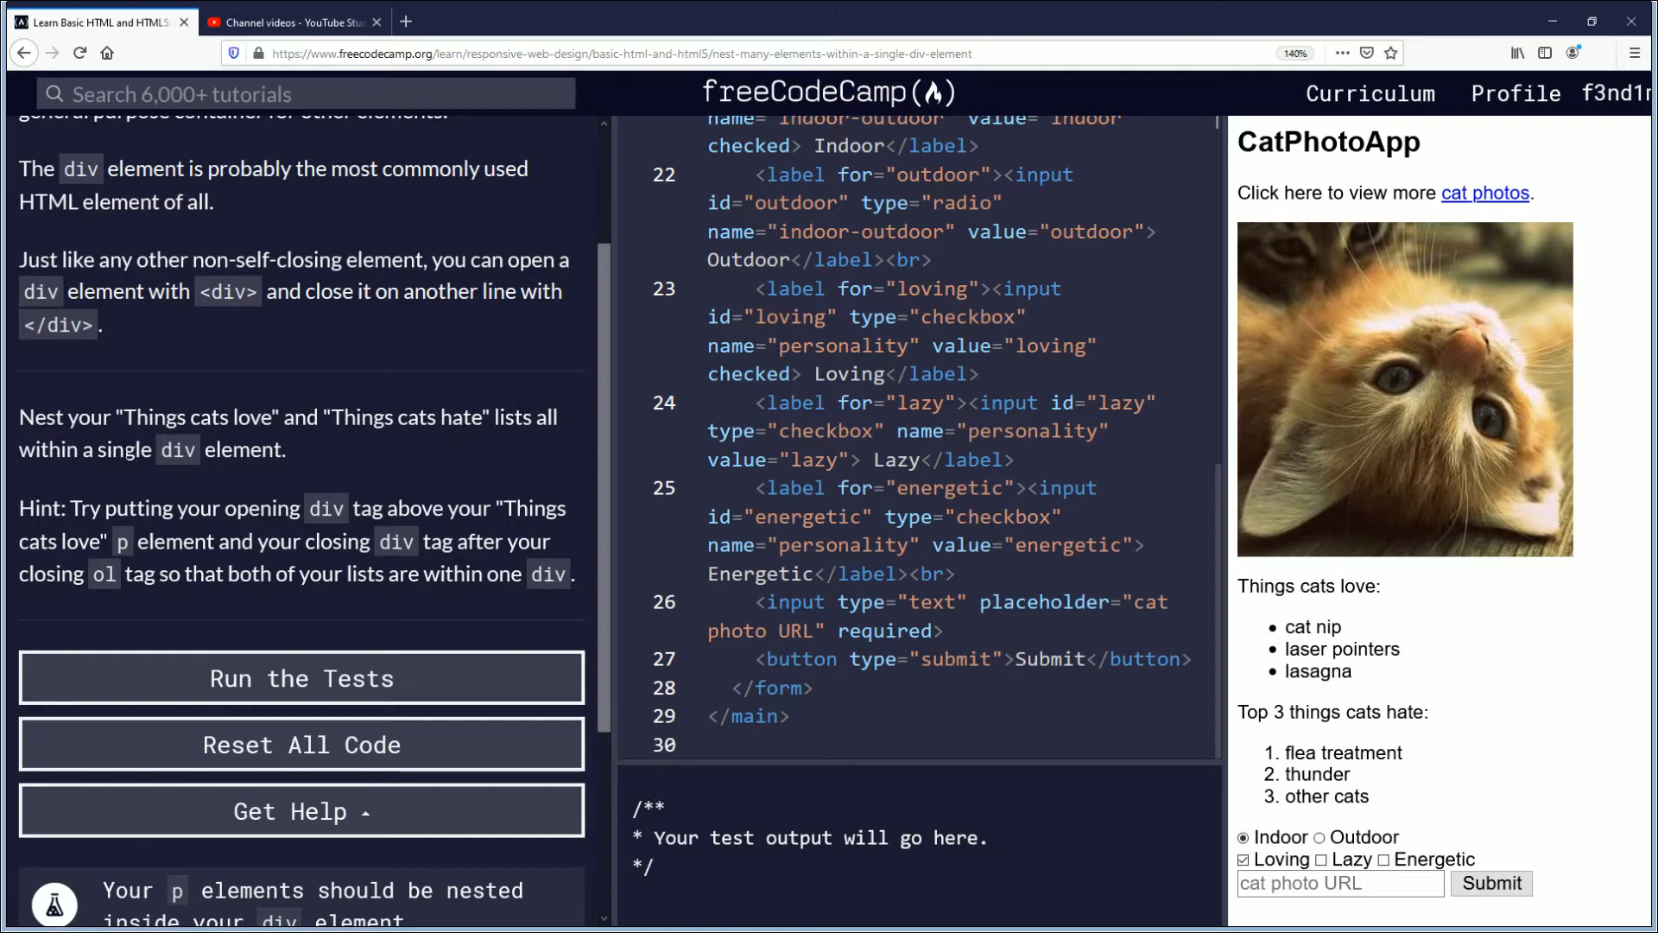
mouse_move(681, 532)
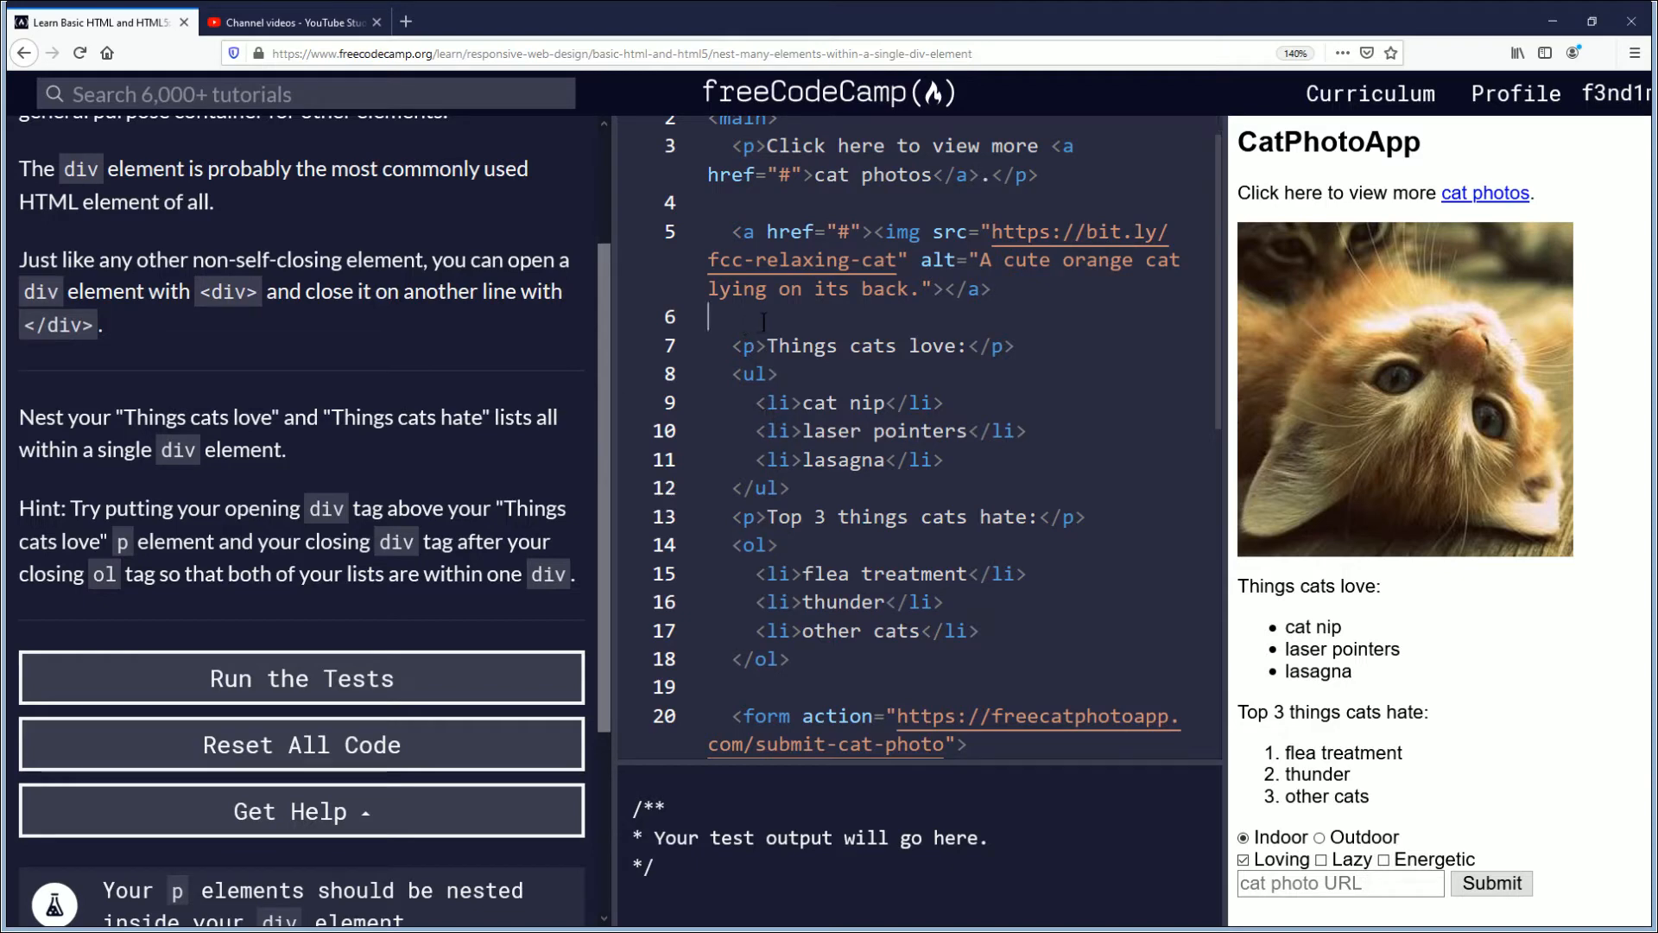
key("Enter")
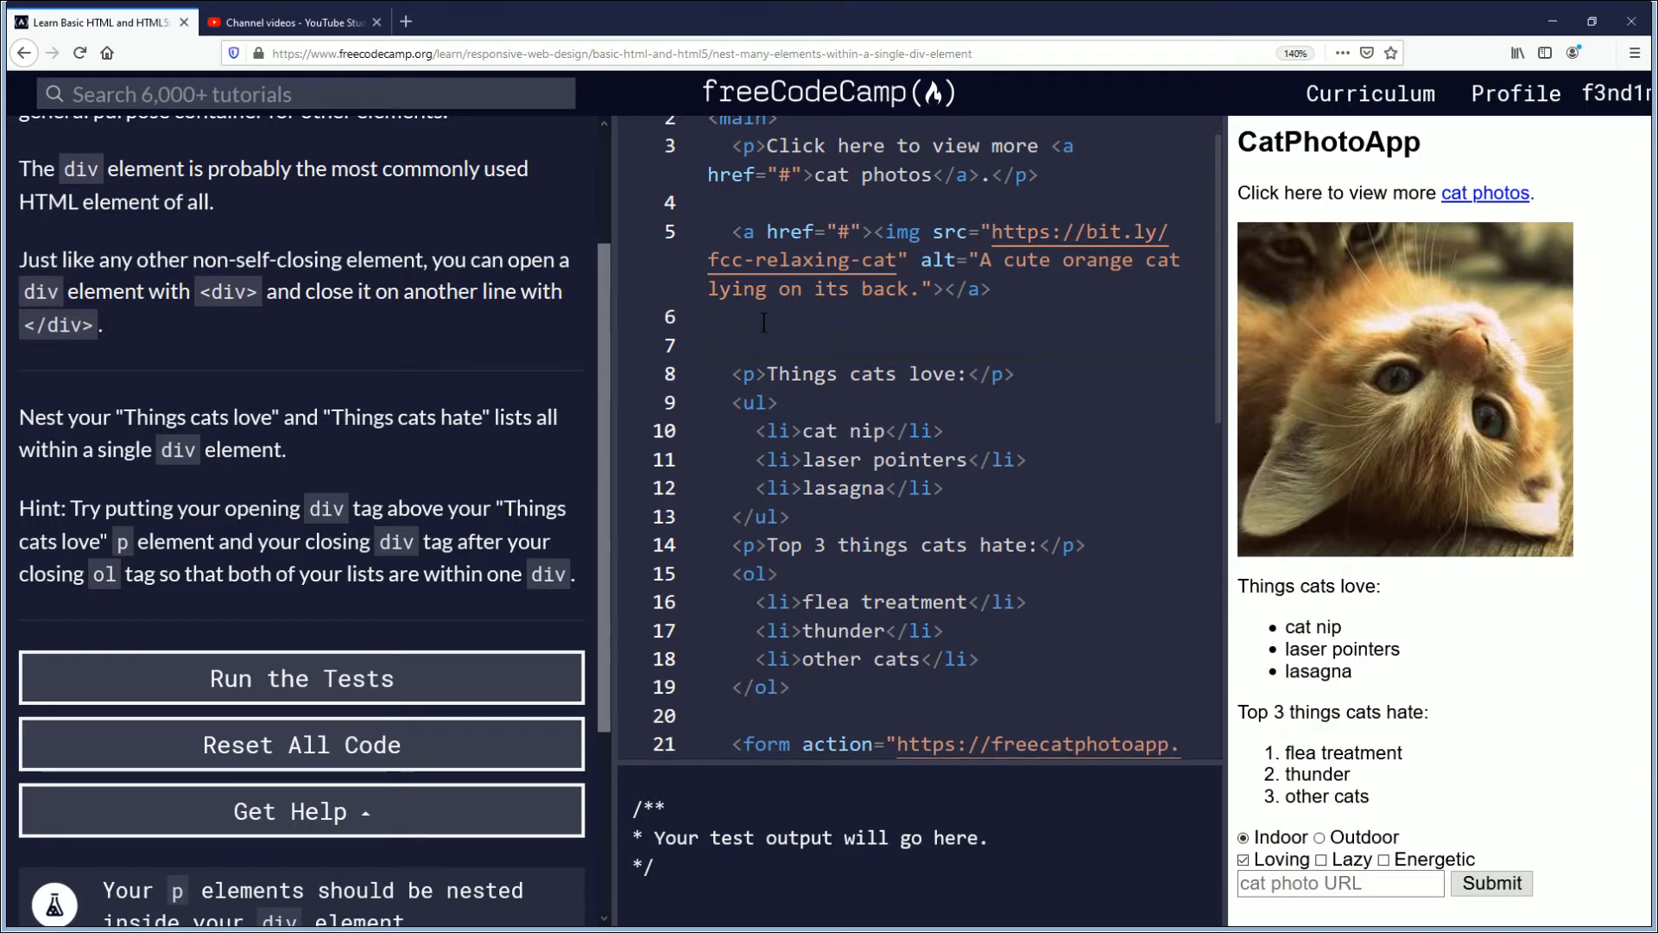
type("<")
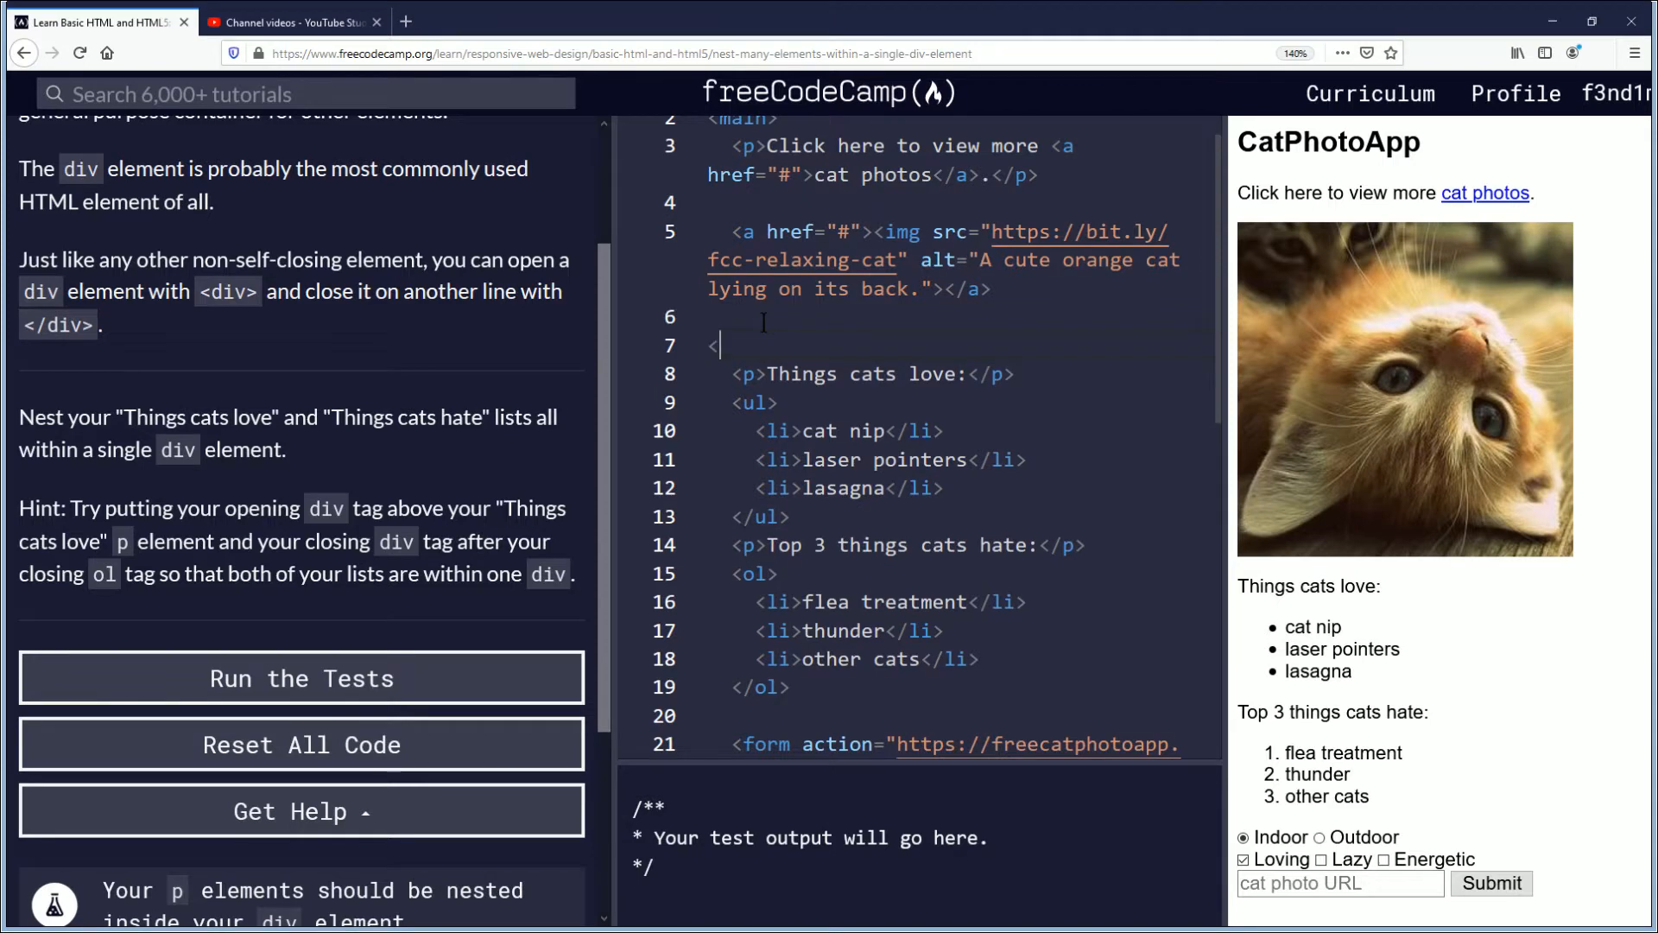
type("div>")
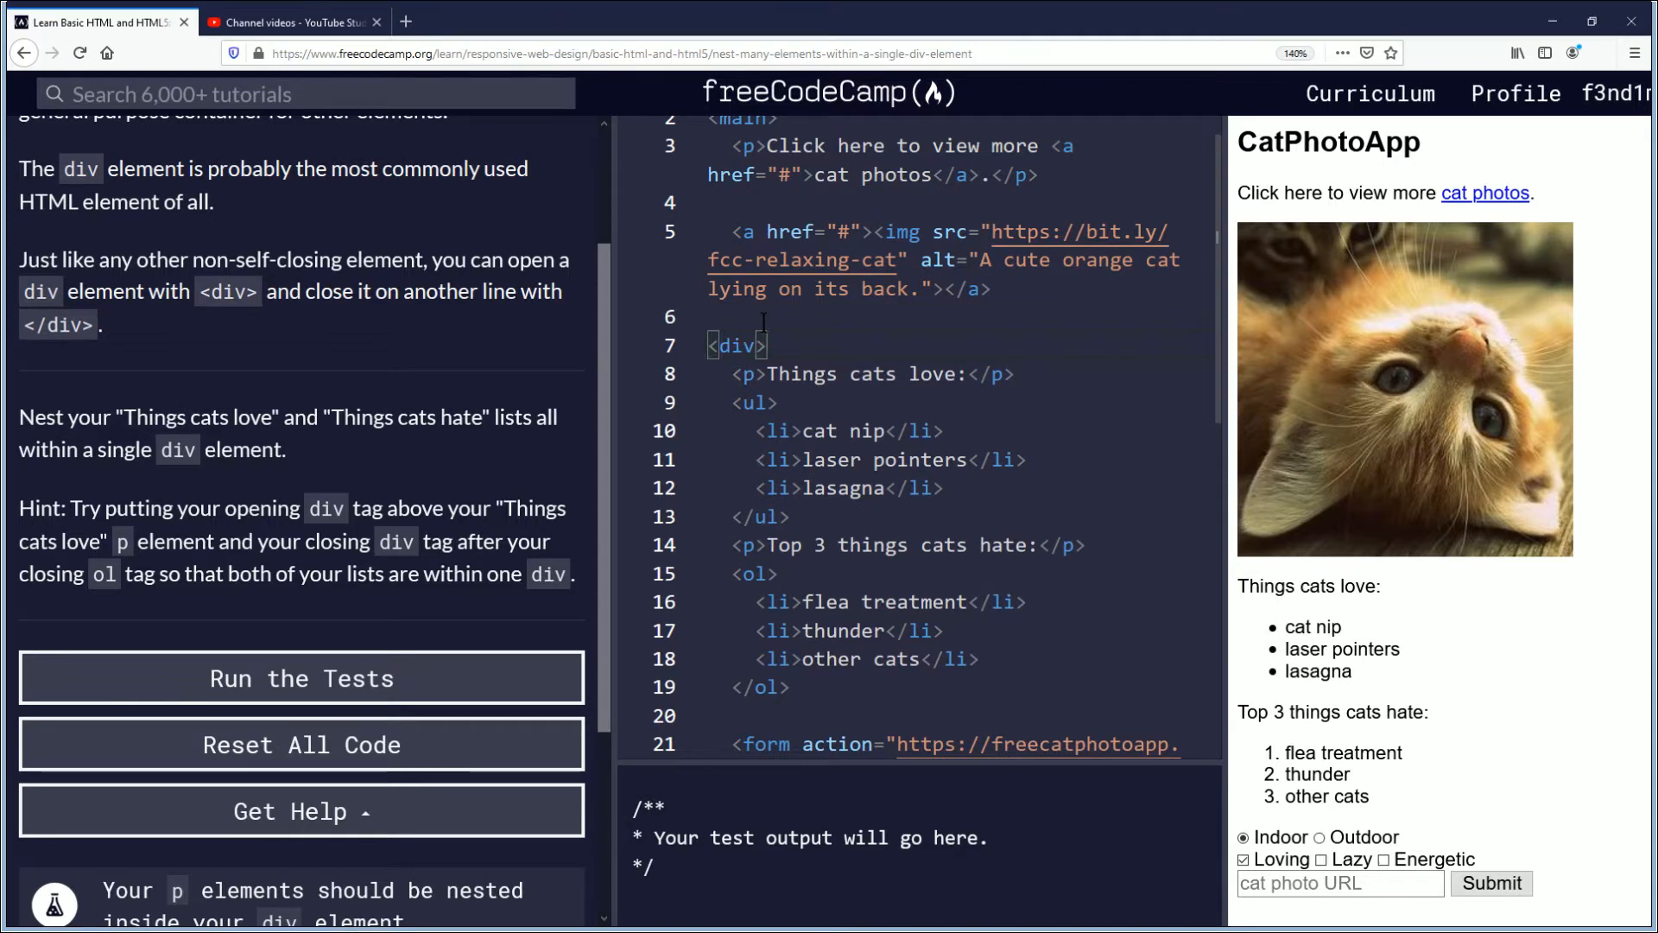
Step: Add the closing </div> tag on a new line after the ordered list
scroll("down", 3)
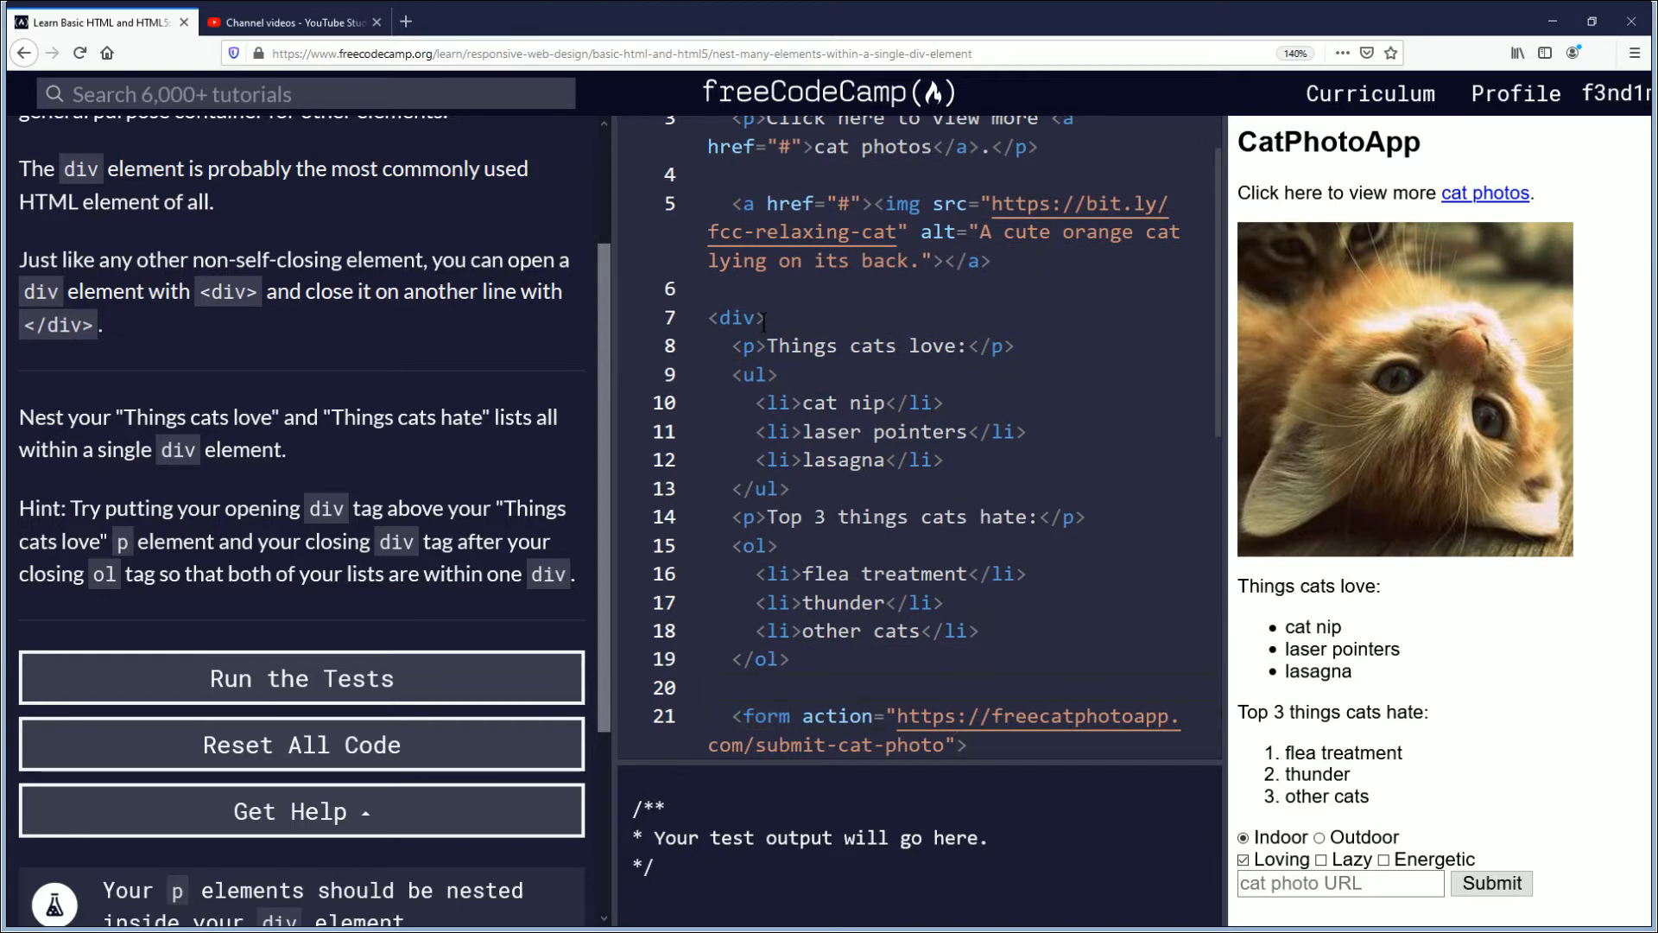
type("</div>")
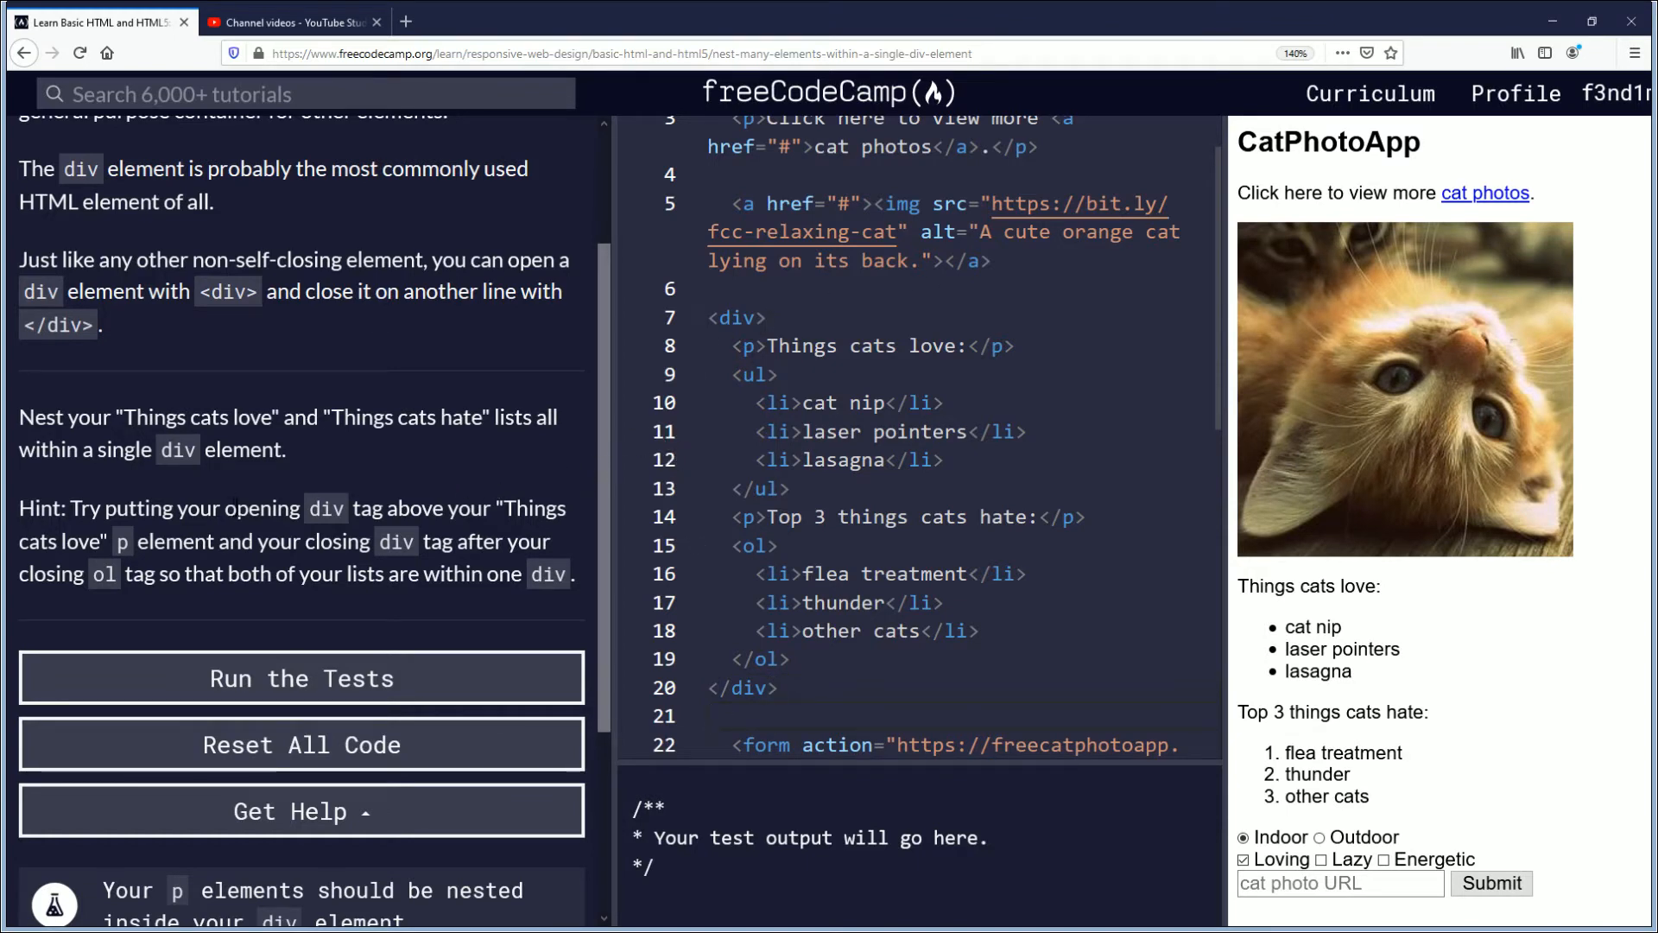
mouse_move(186, 500)
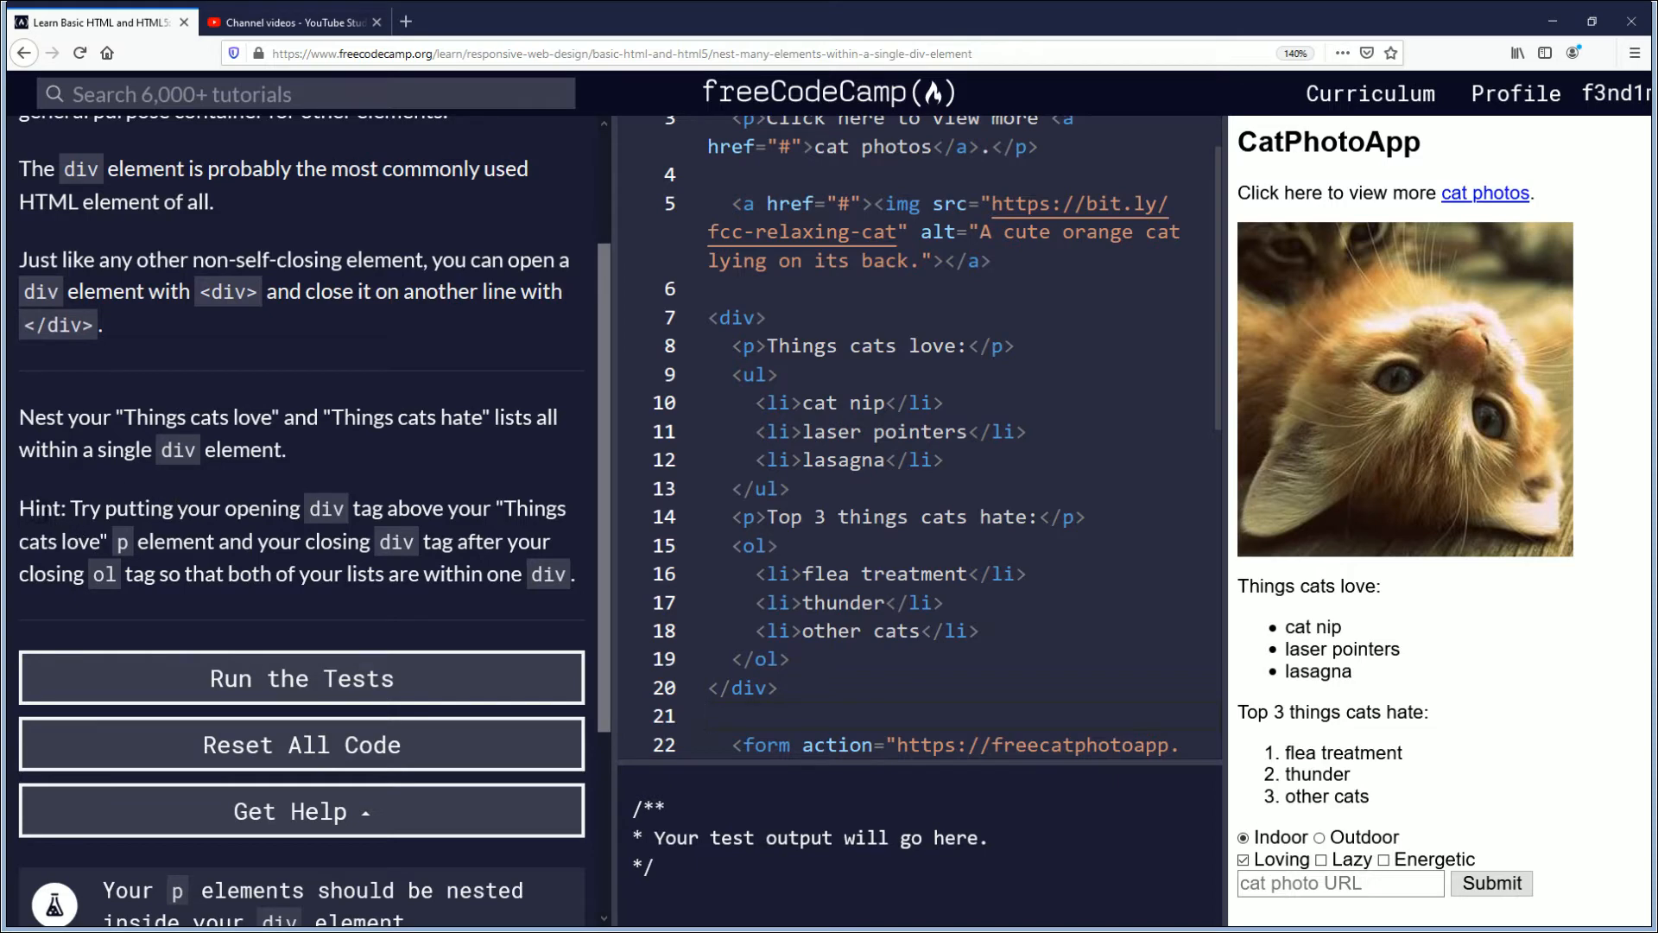
mouse_move(176, 531)
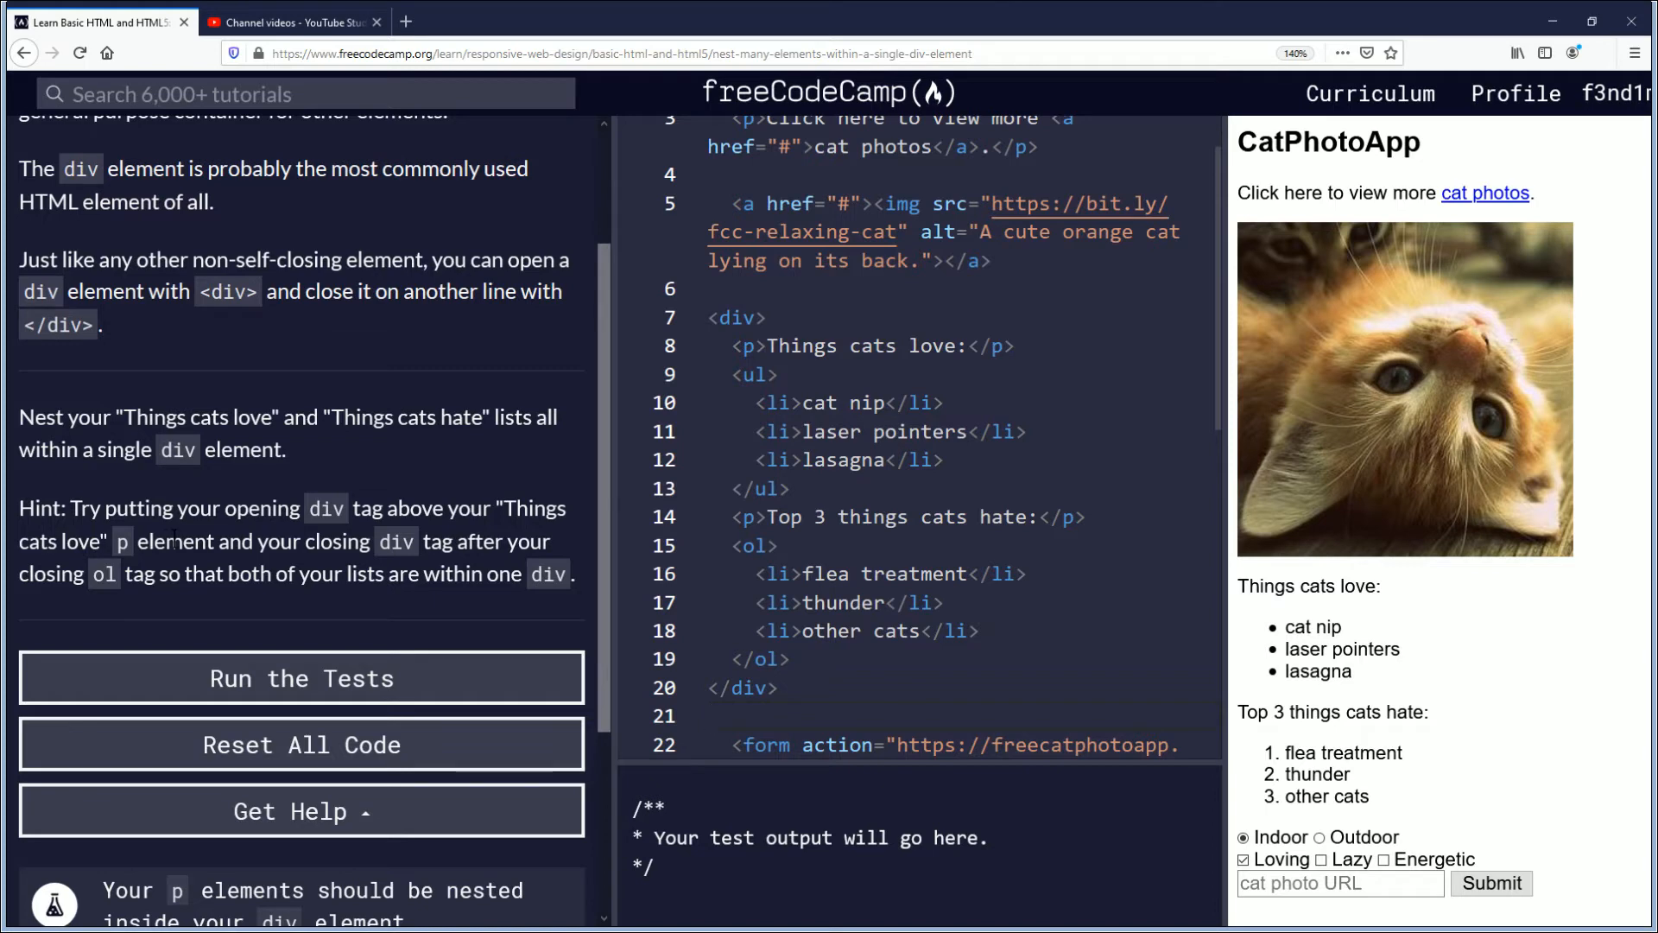
left_click(731, 346)
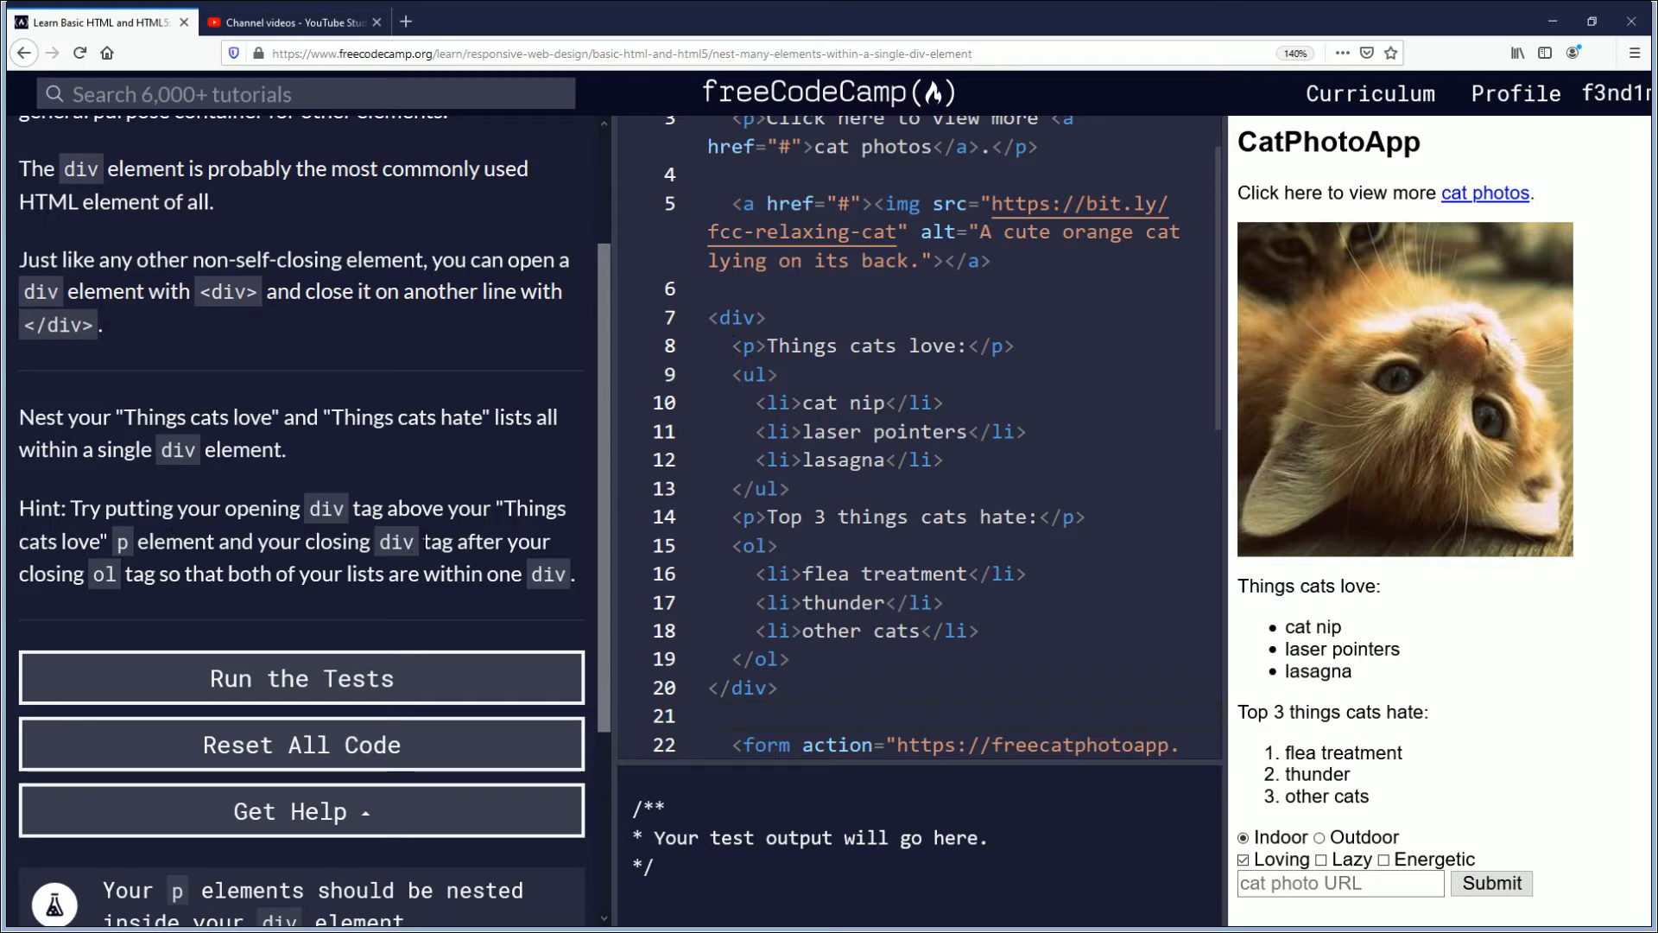
mouse_move(121, 592)
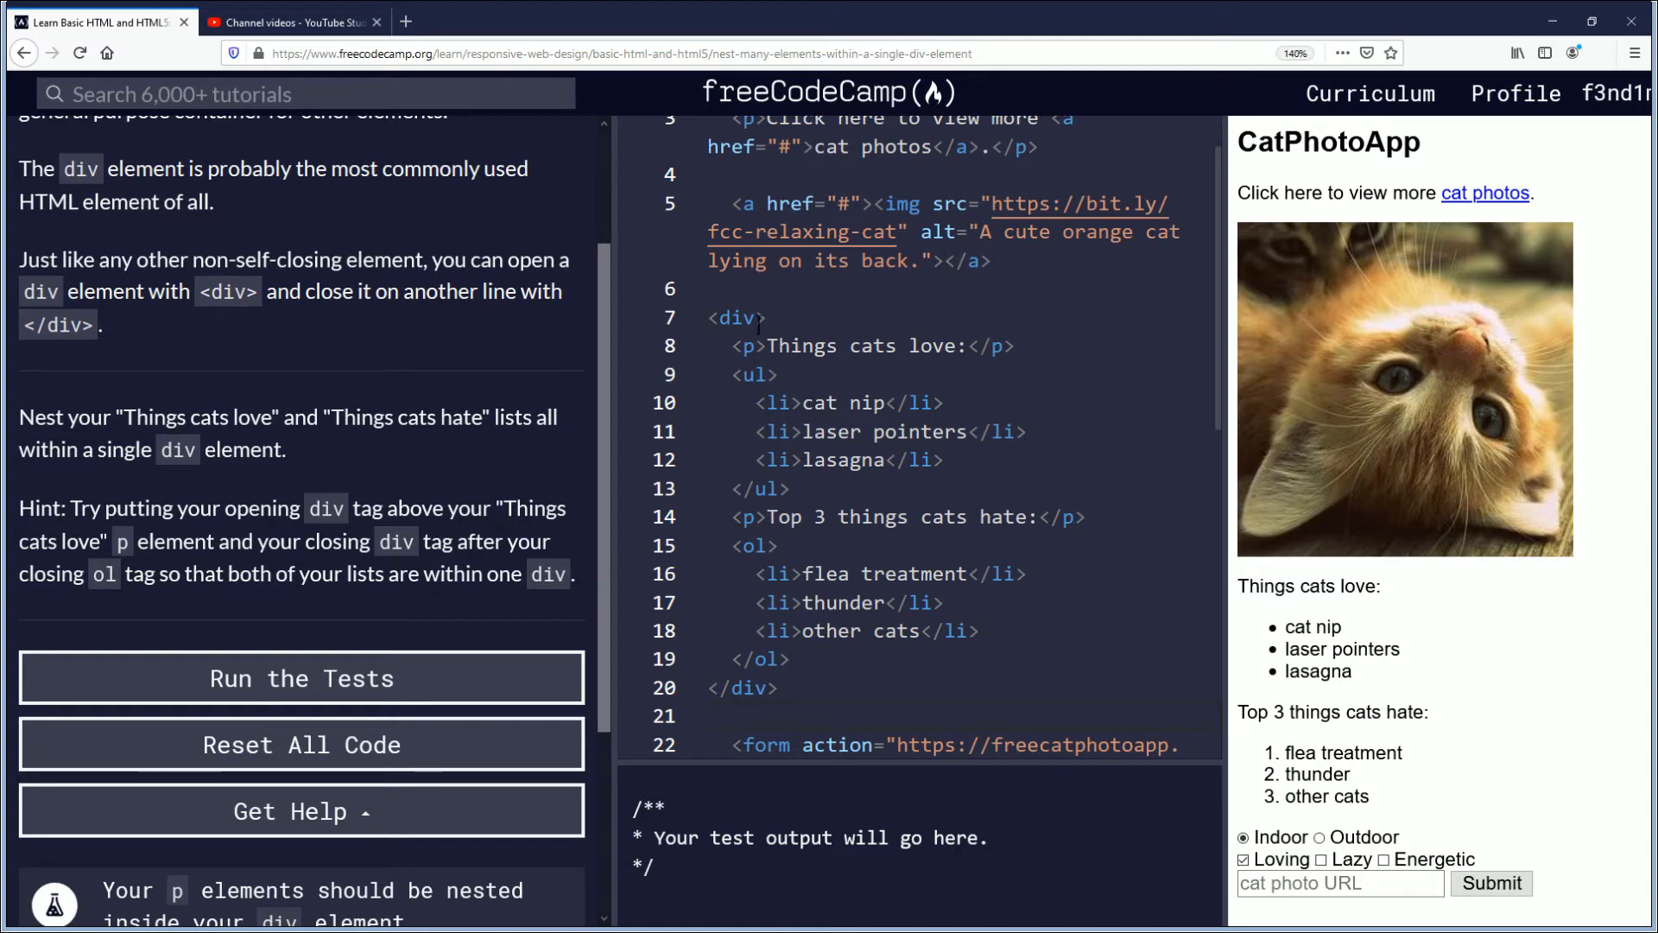
left_click(695, 318)
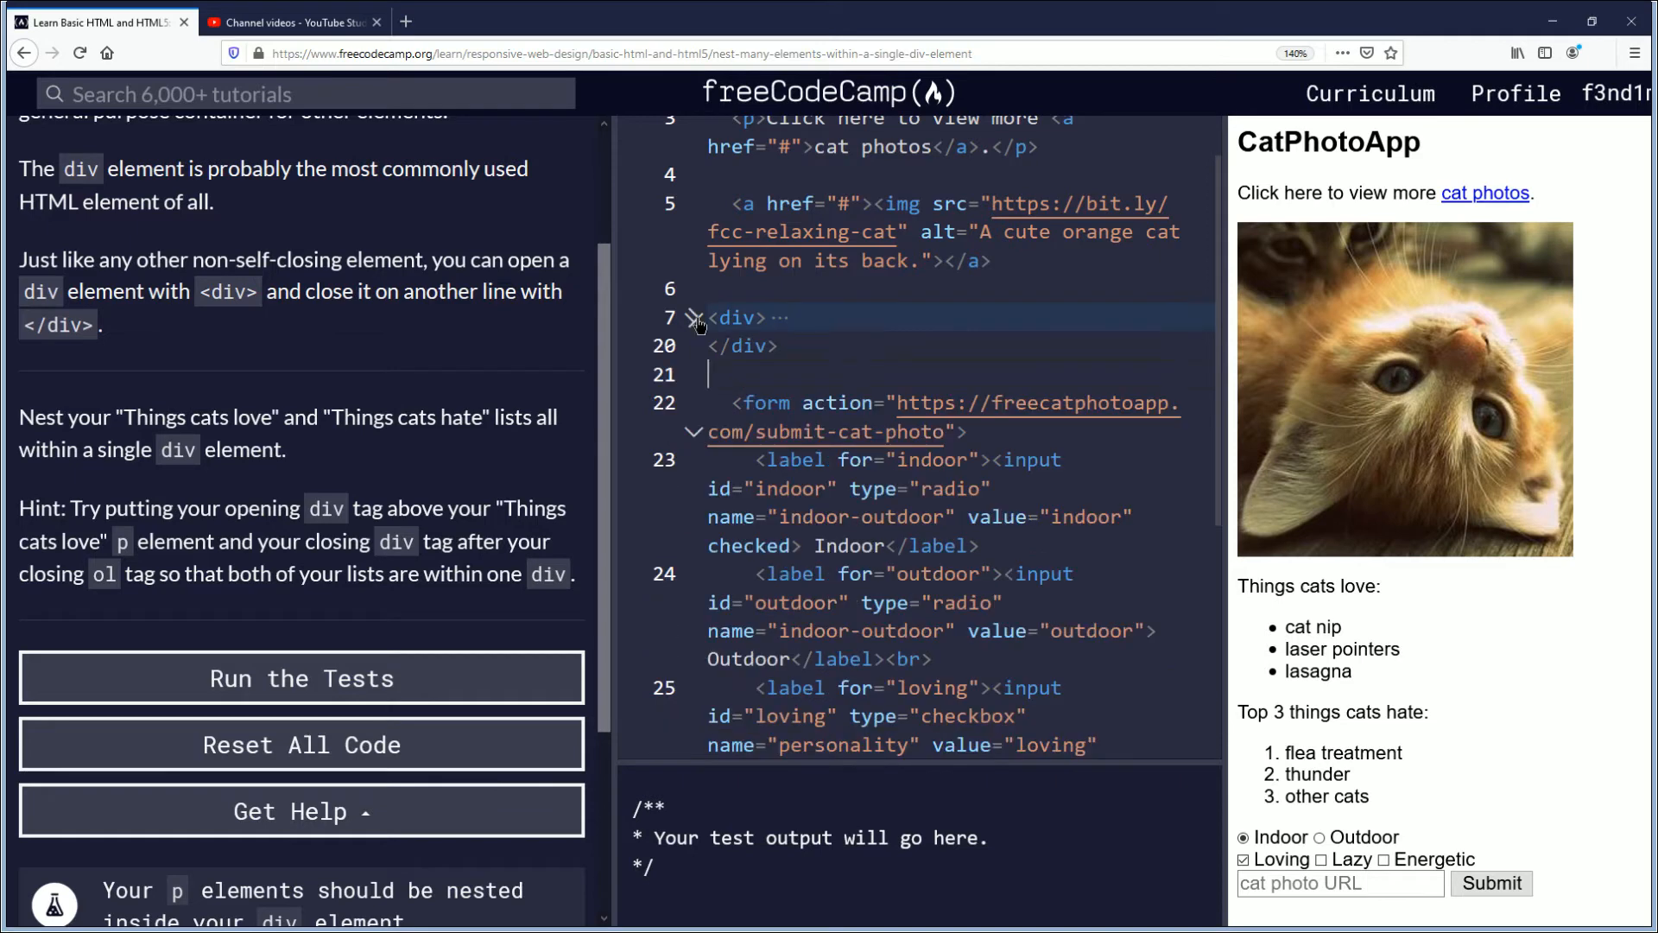
left_click(694, 318)
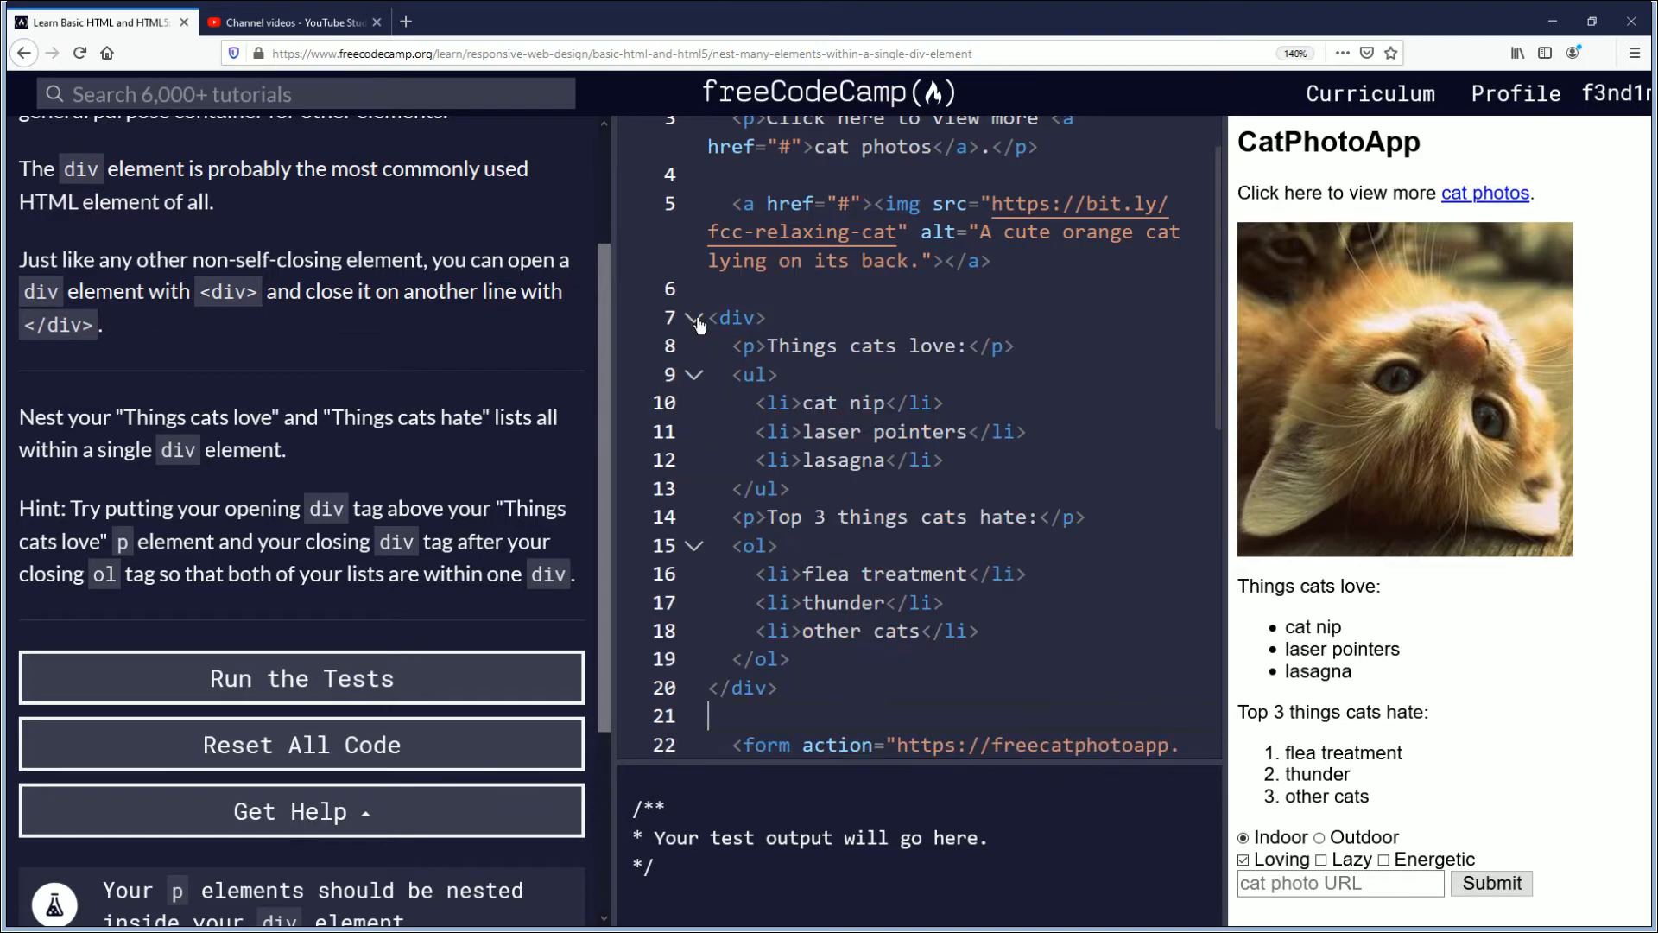
mouse_move(480, 495)
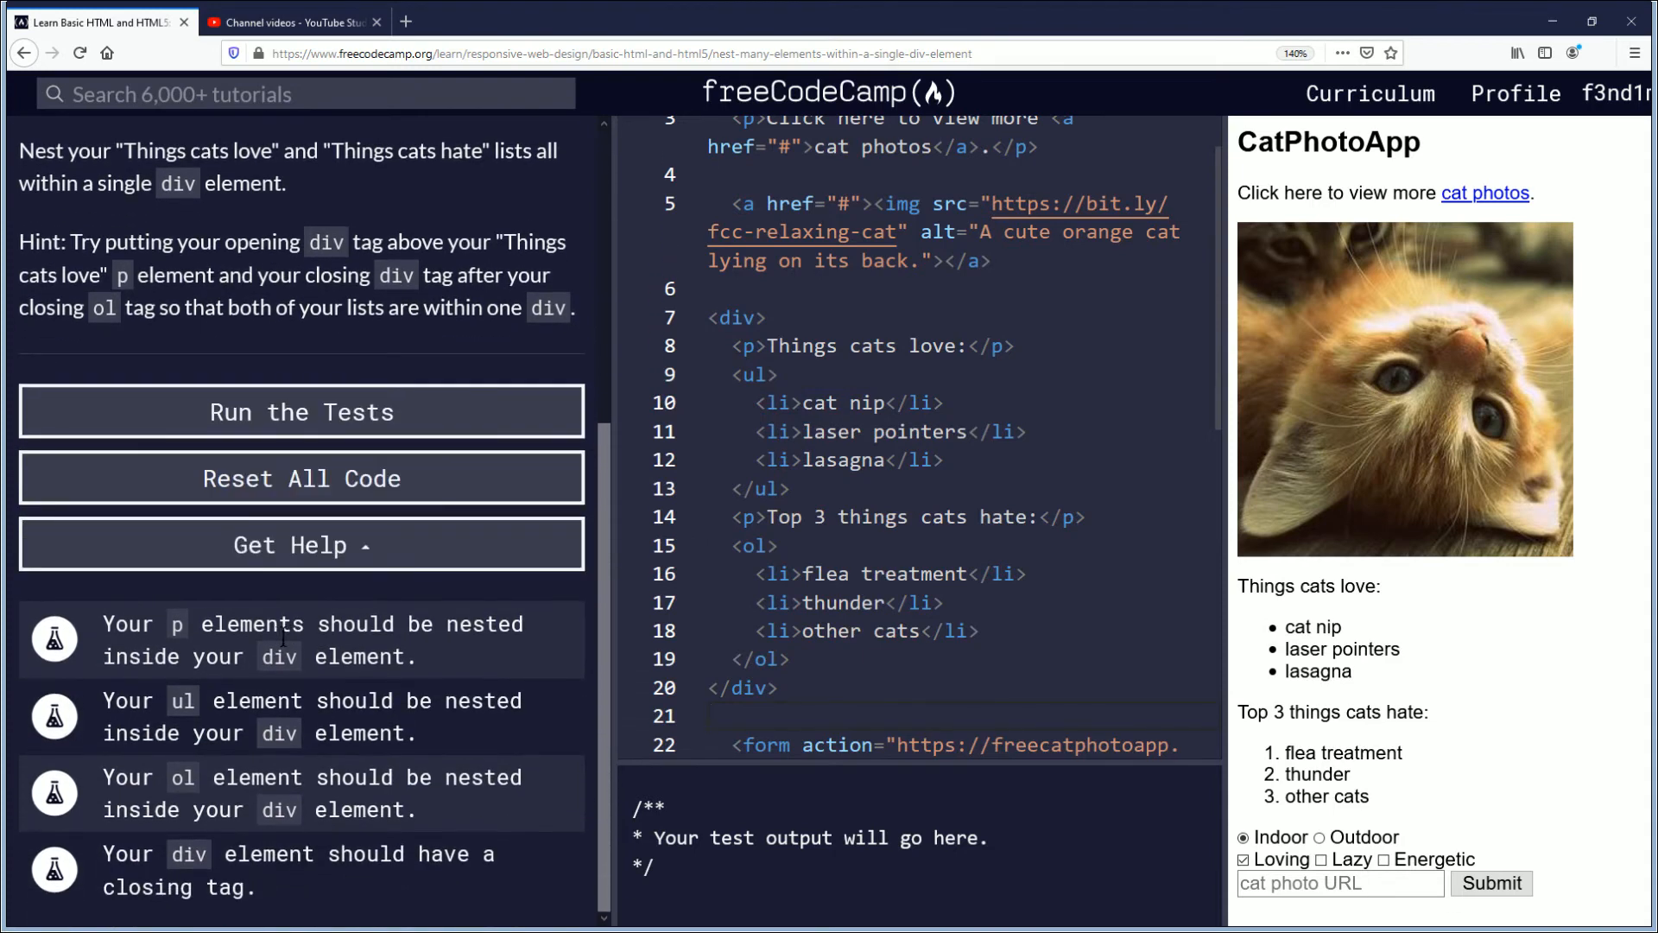
mouse_move(594, 632)
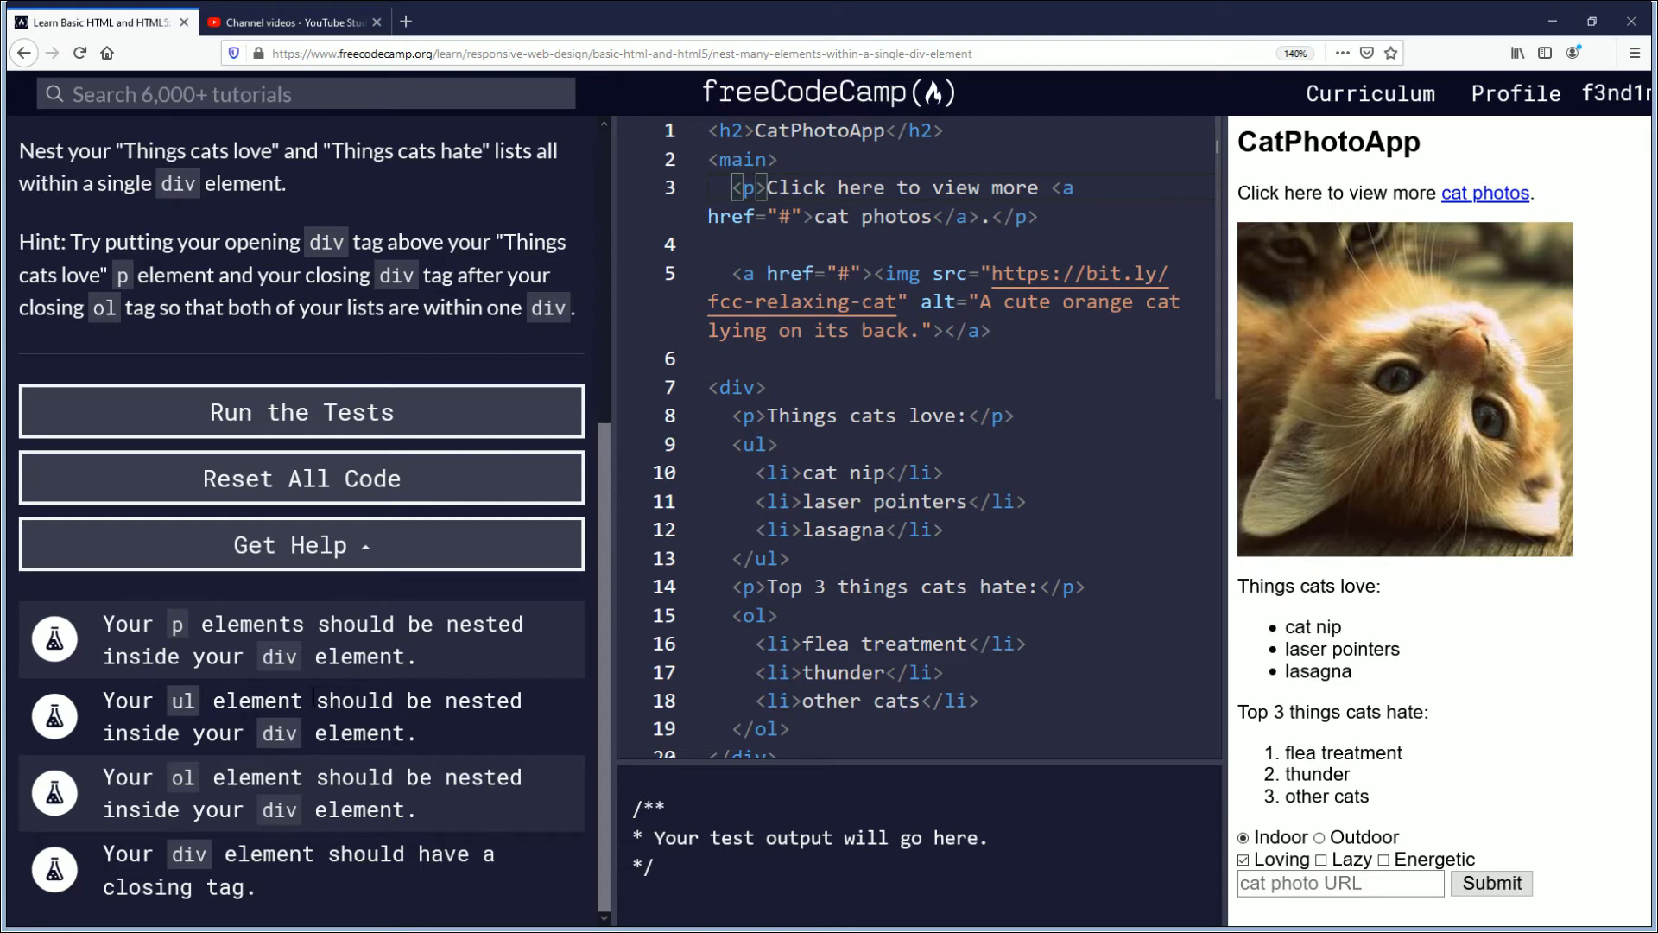
mouse_move(670, 654)
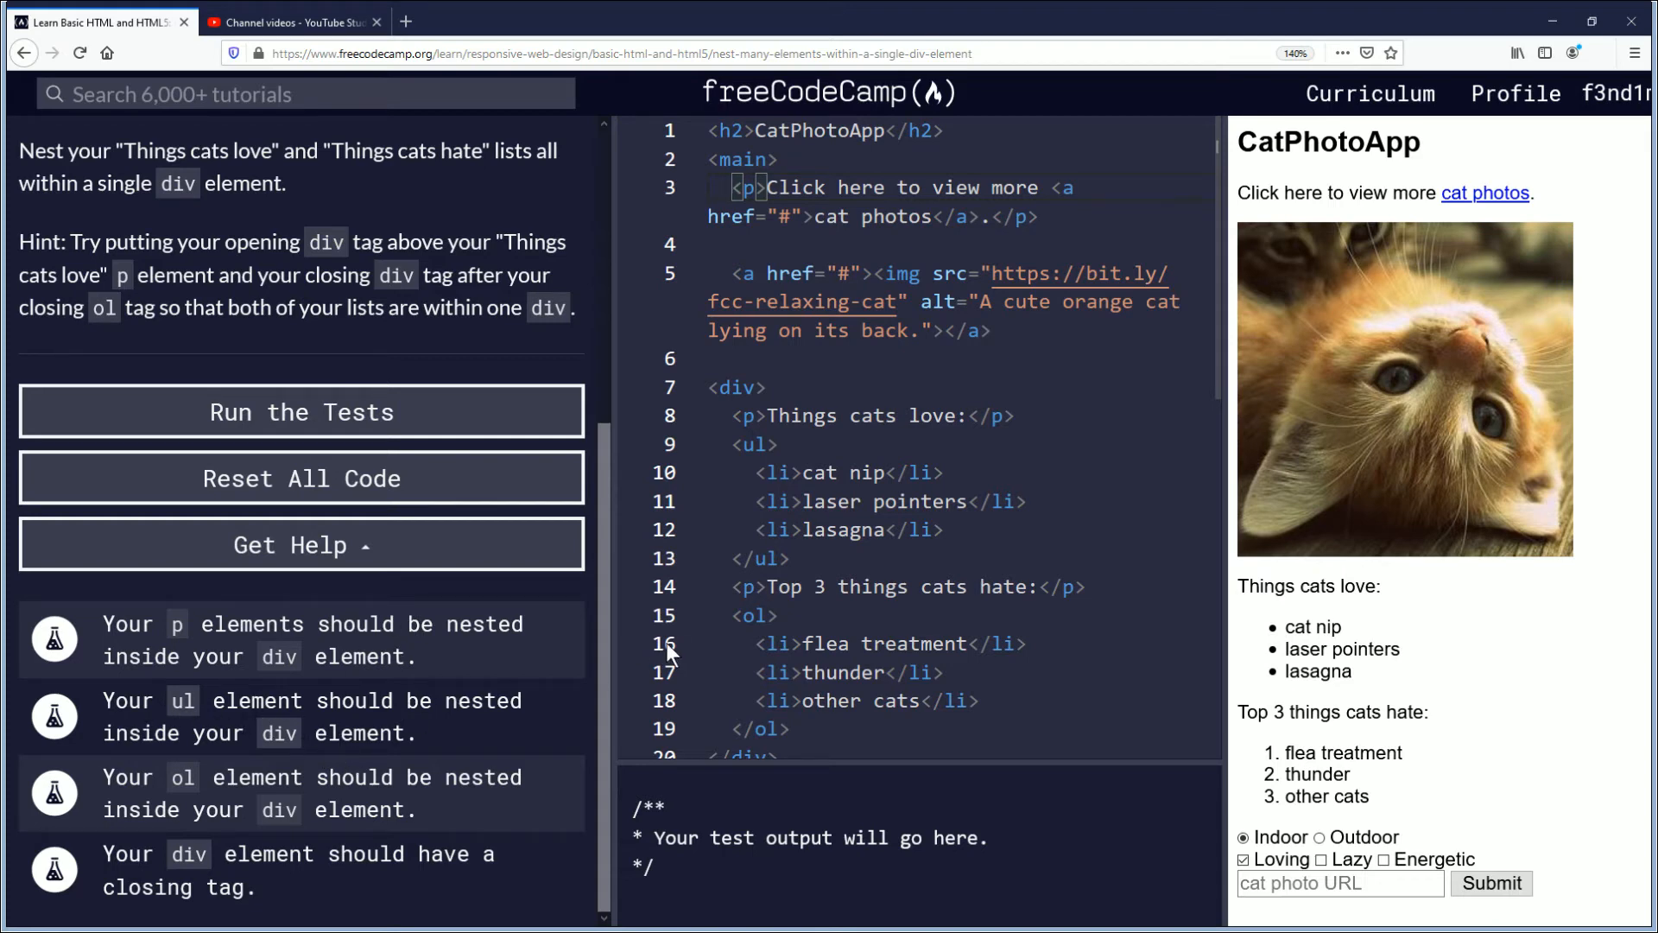
left_click_drag(731, 444, 788, 472)
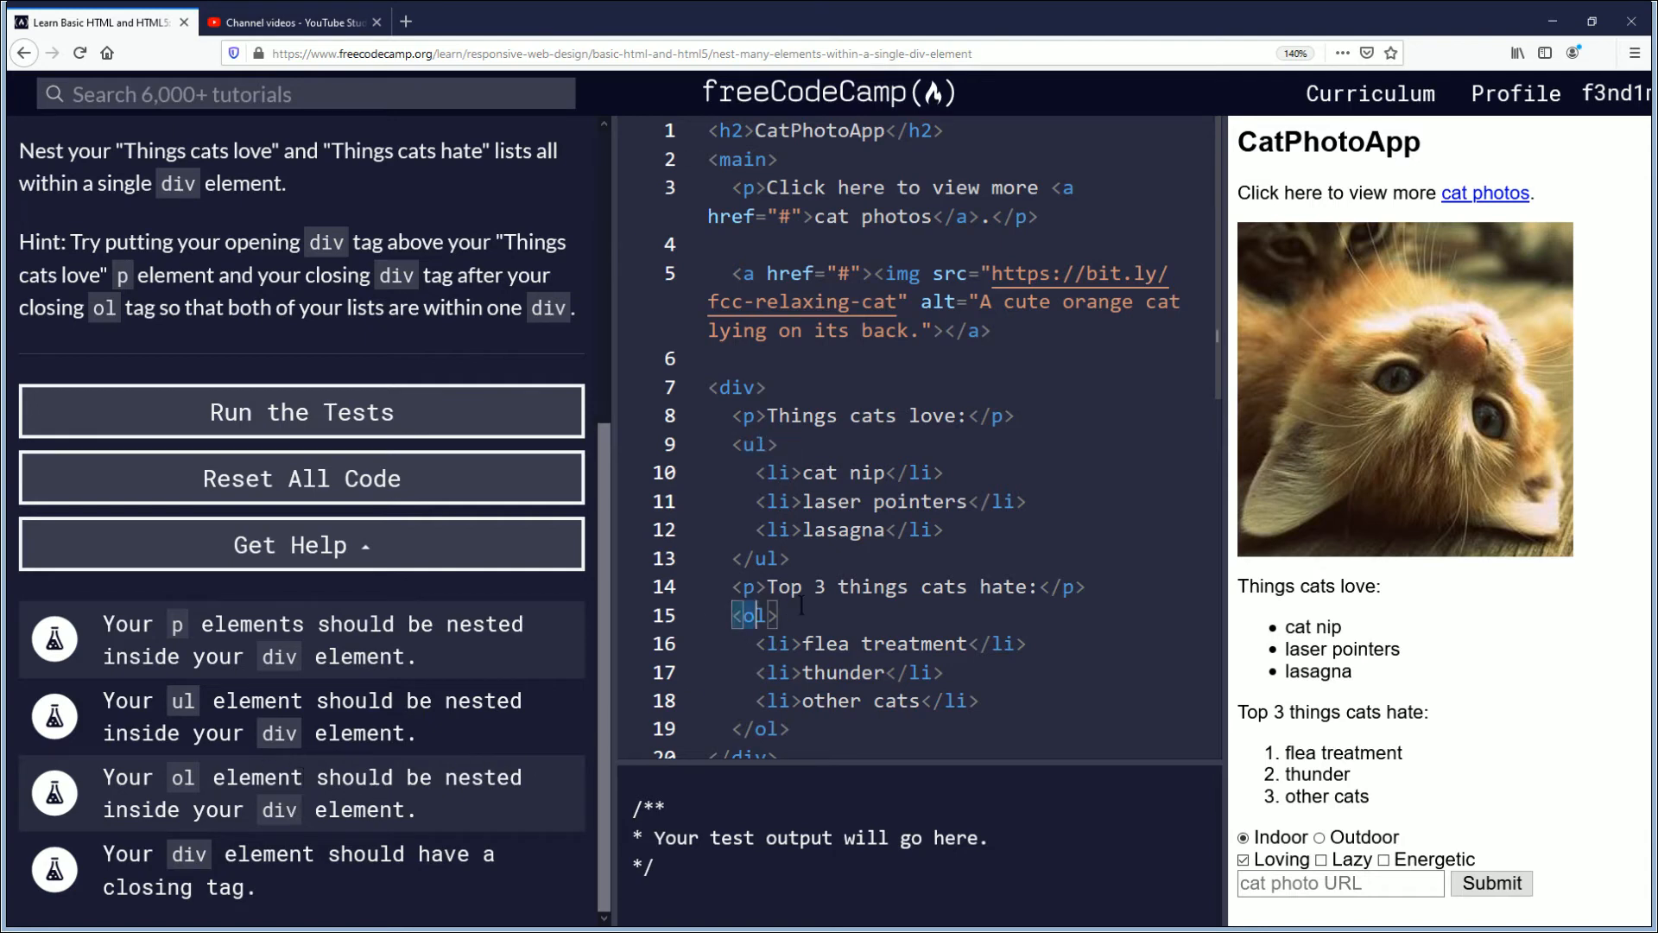
scroll("down", 3)
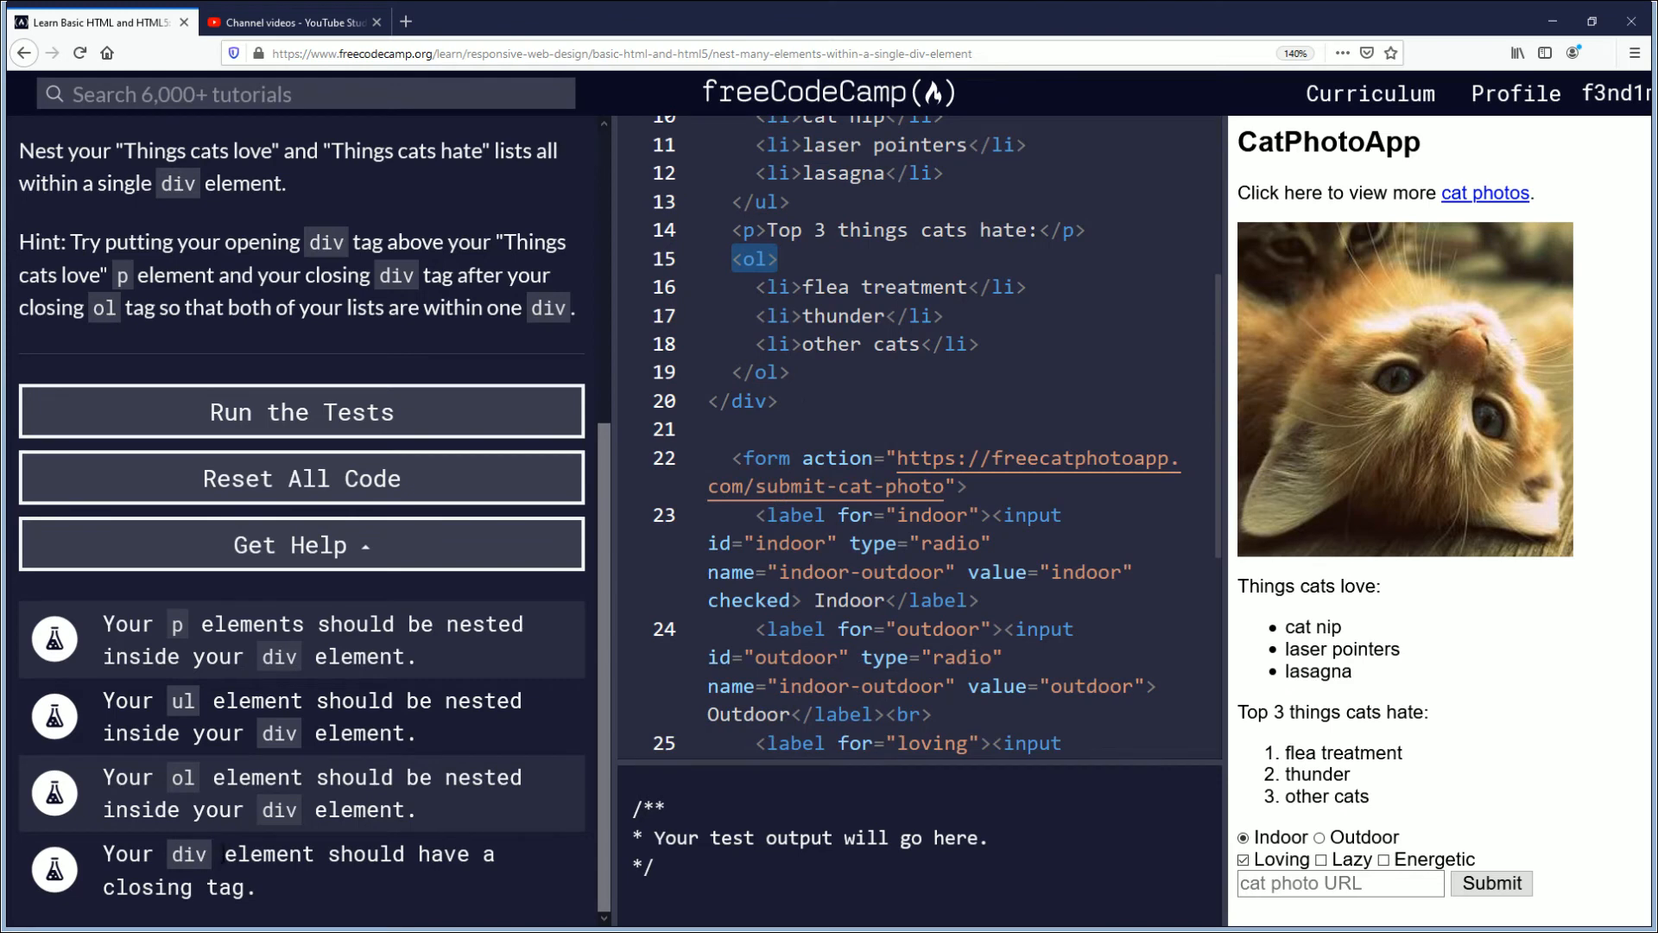
mouse_move(697, 641)
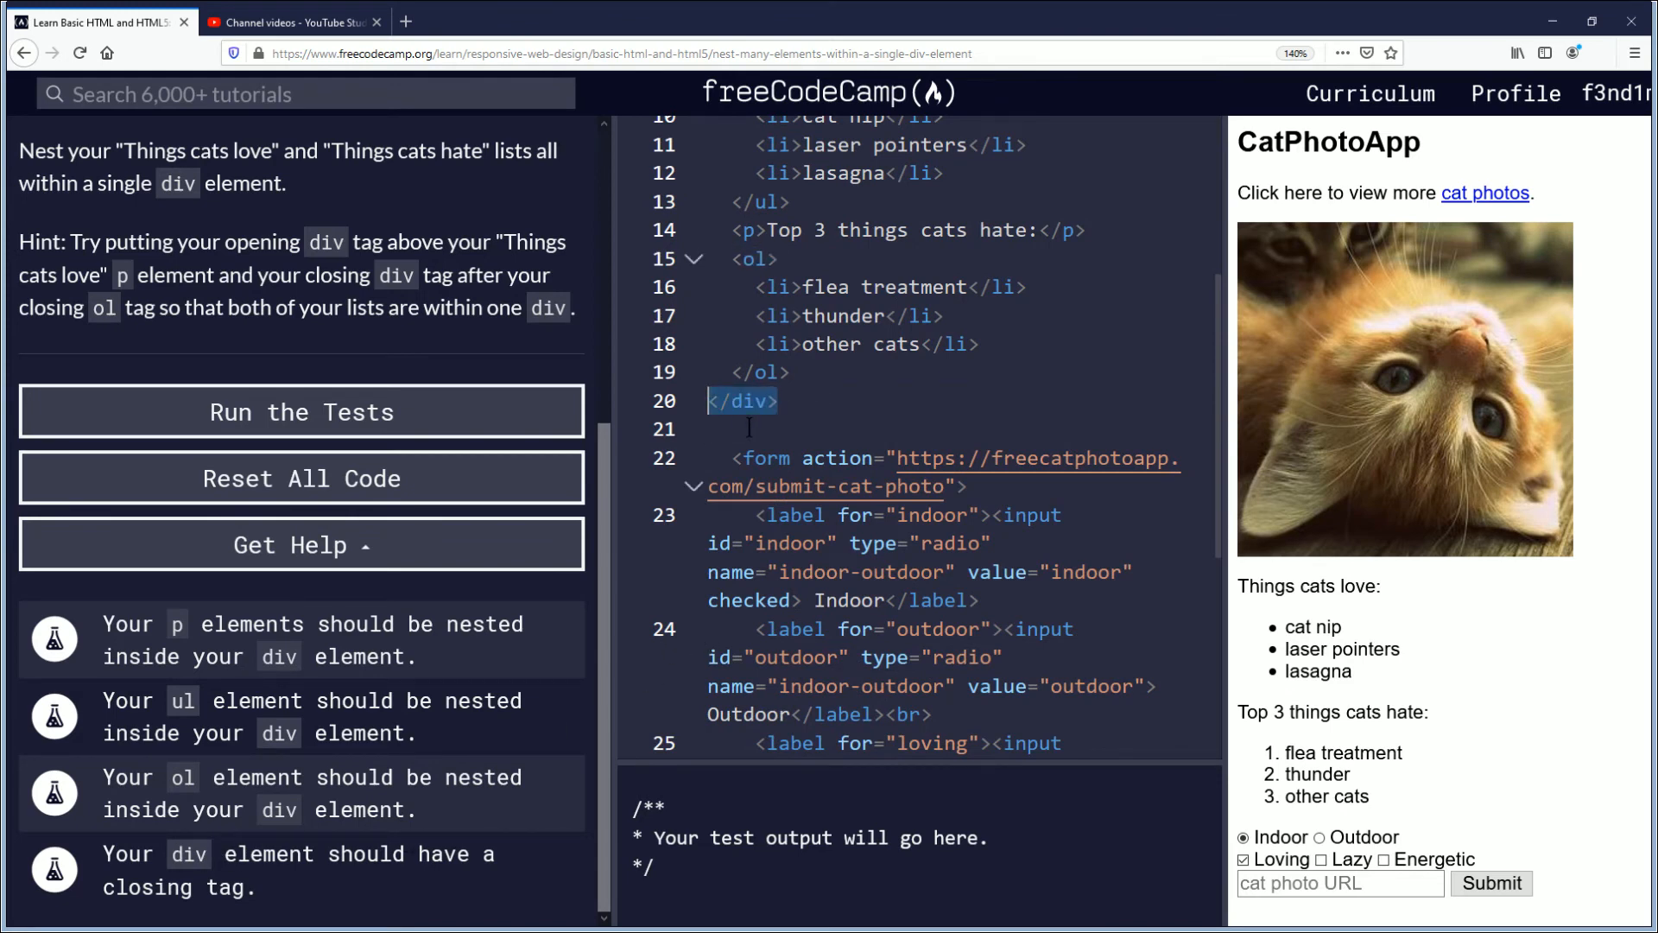
Step: Run the tests to pass all four div-nesting checks, then move to the YouTube channel page
left_click(300, 412)
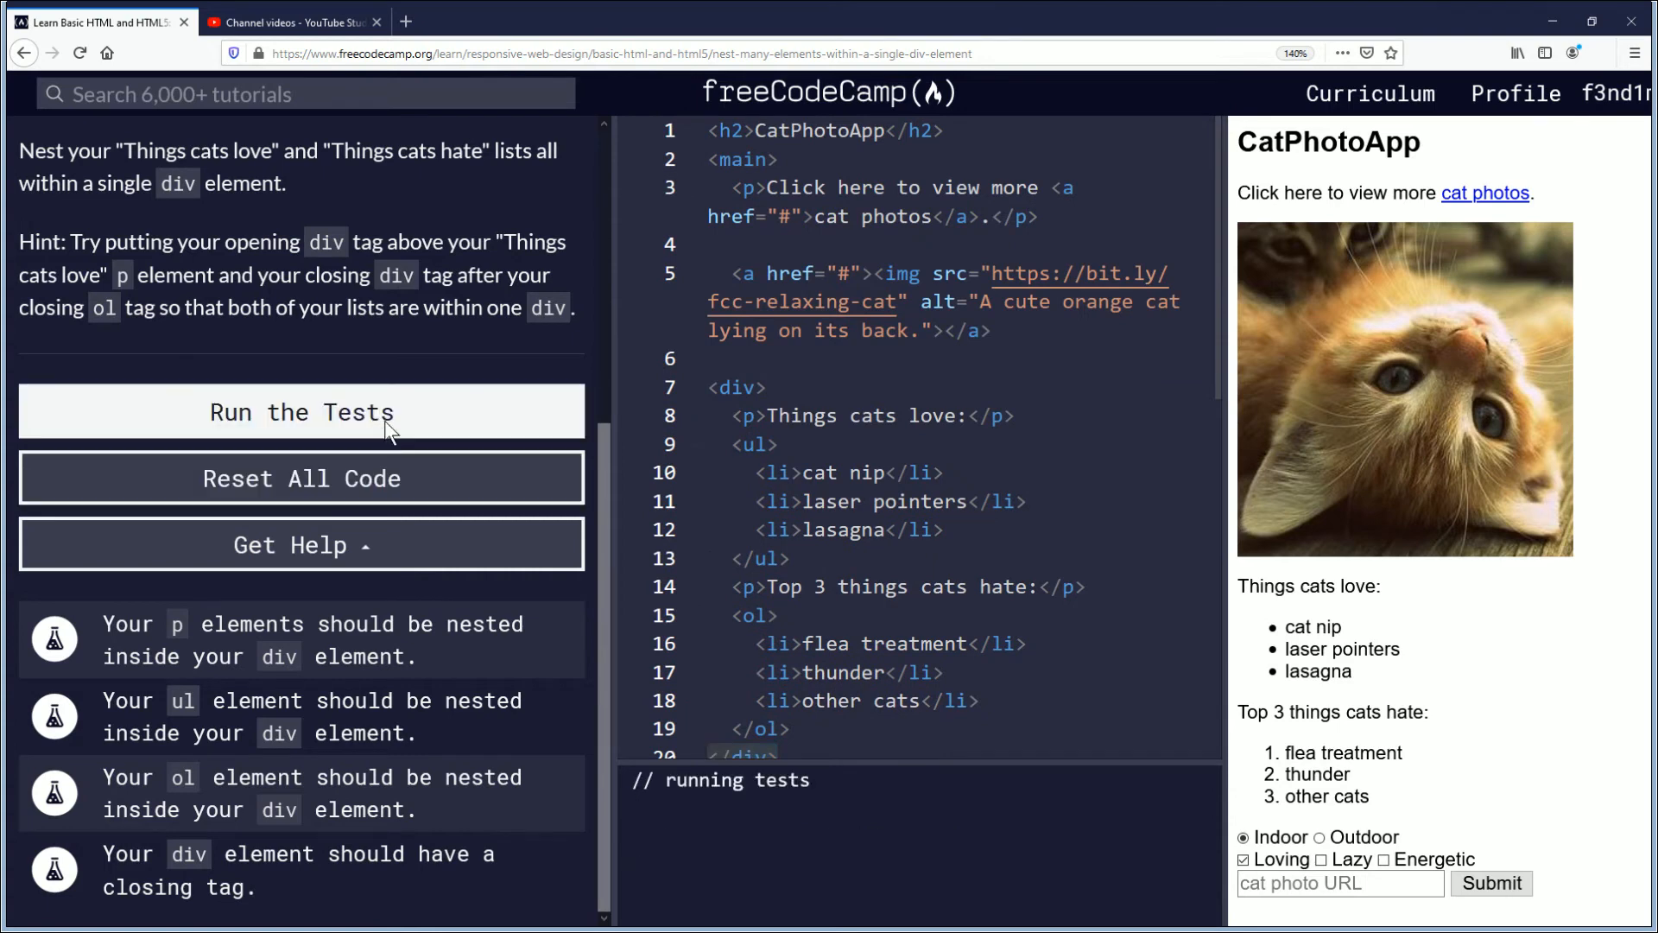
left_click(303, 411)
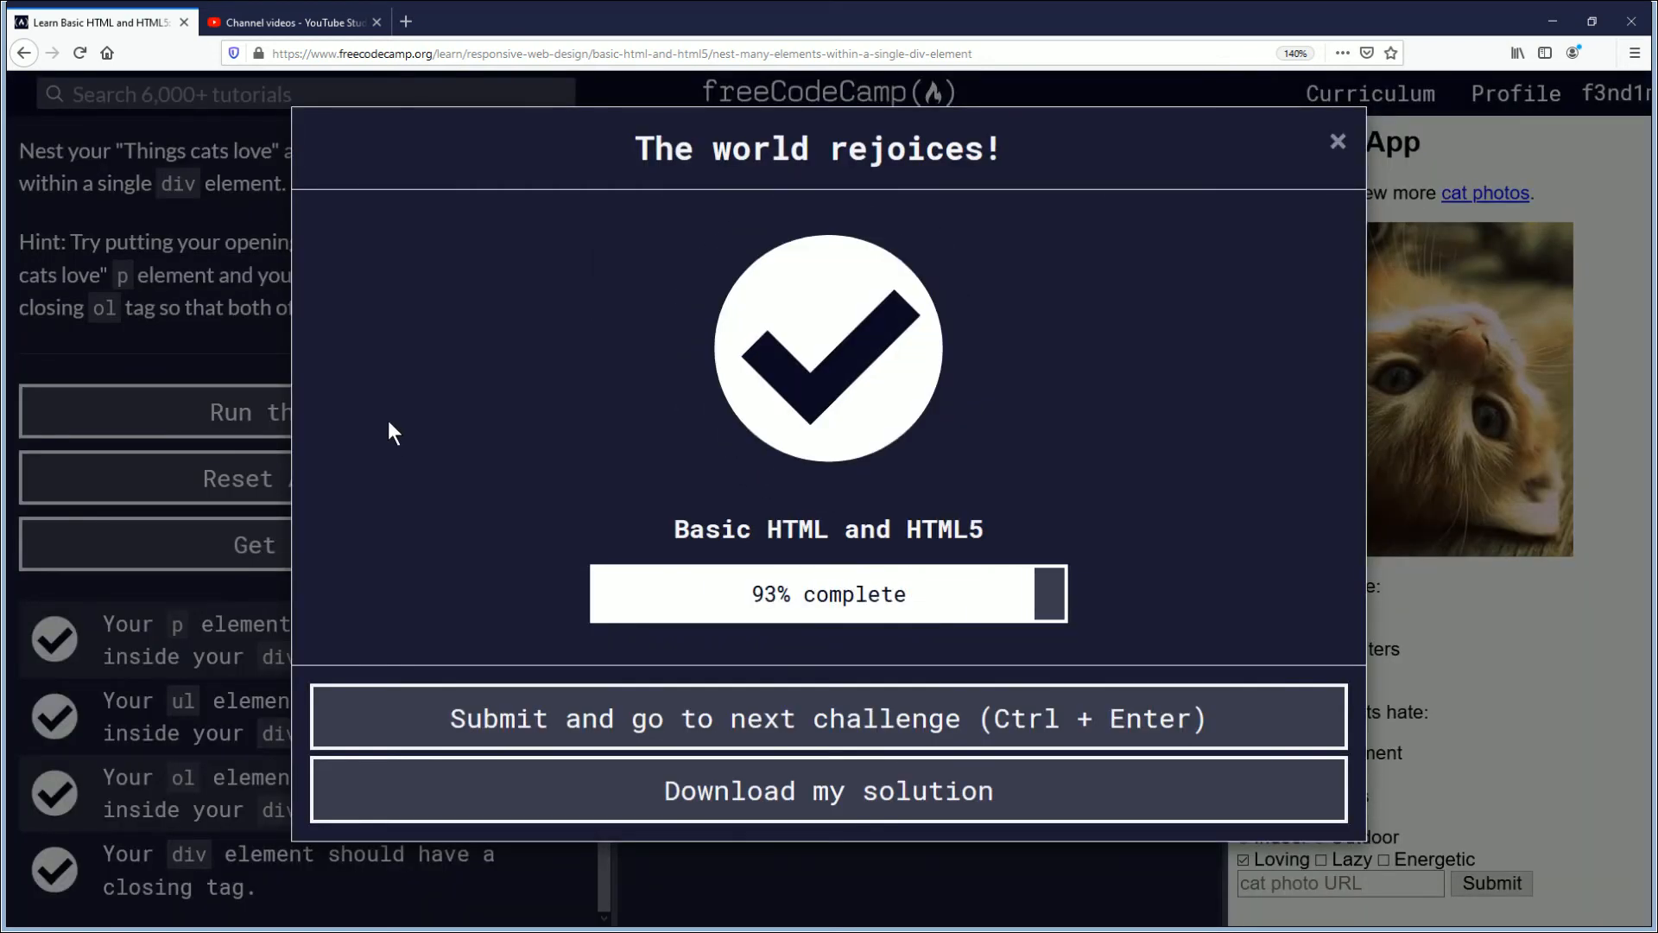
mouse_move(743, 620)
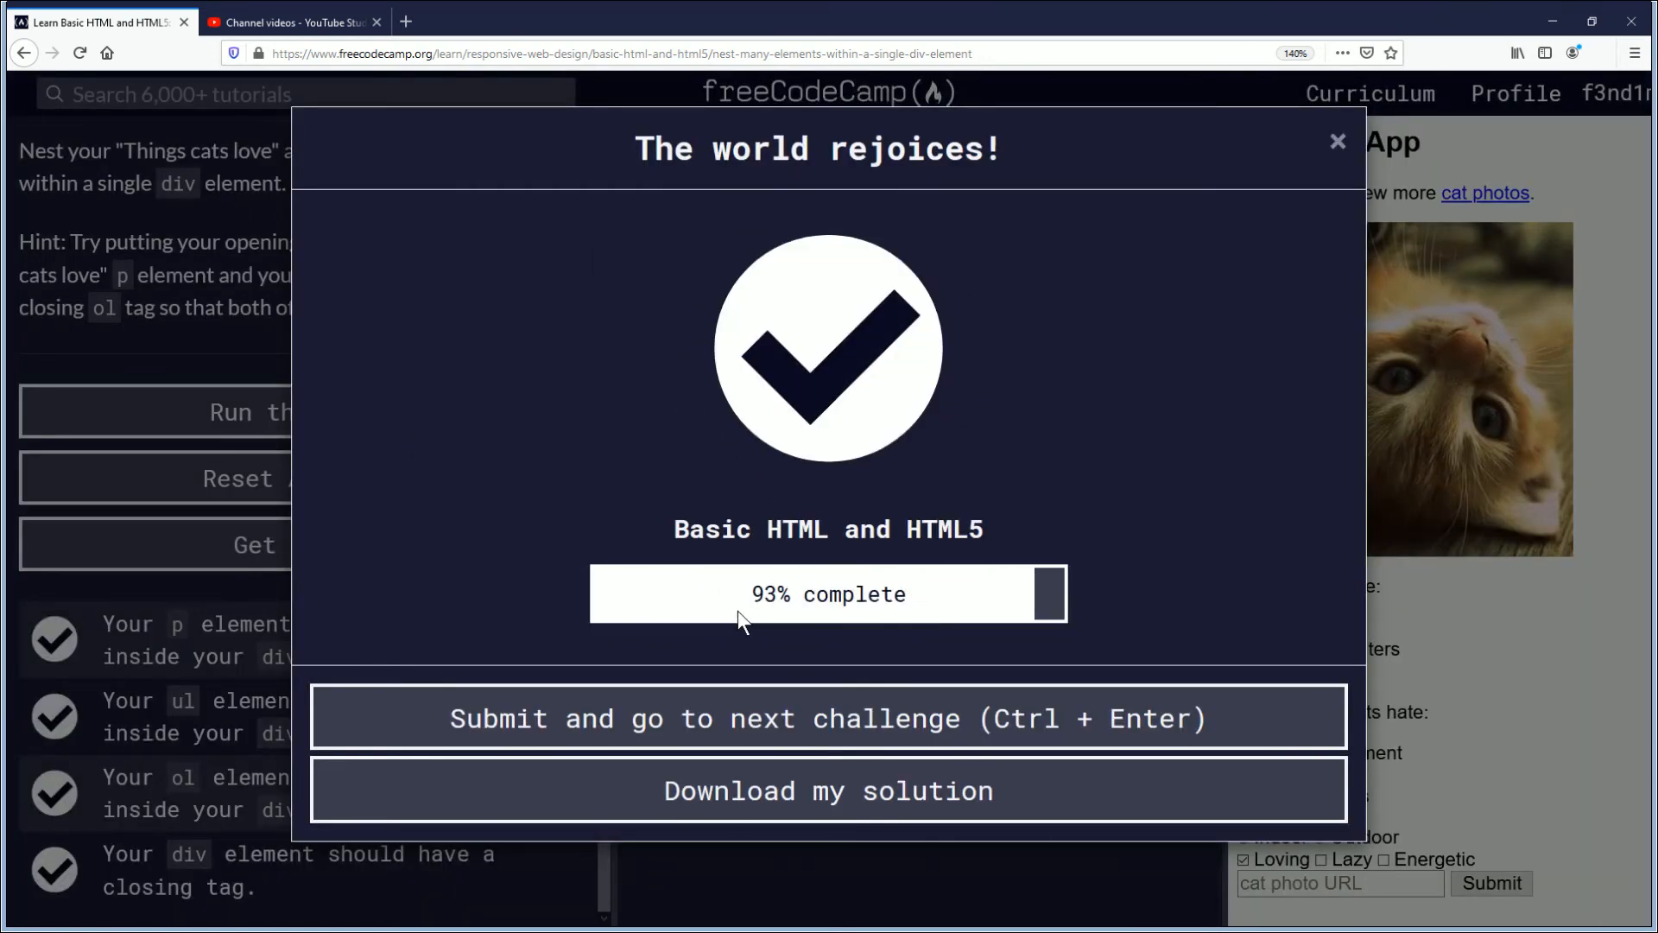
mouse_move(729, 620)
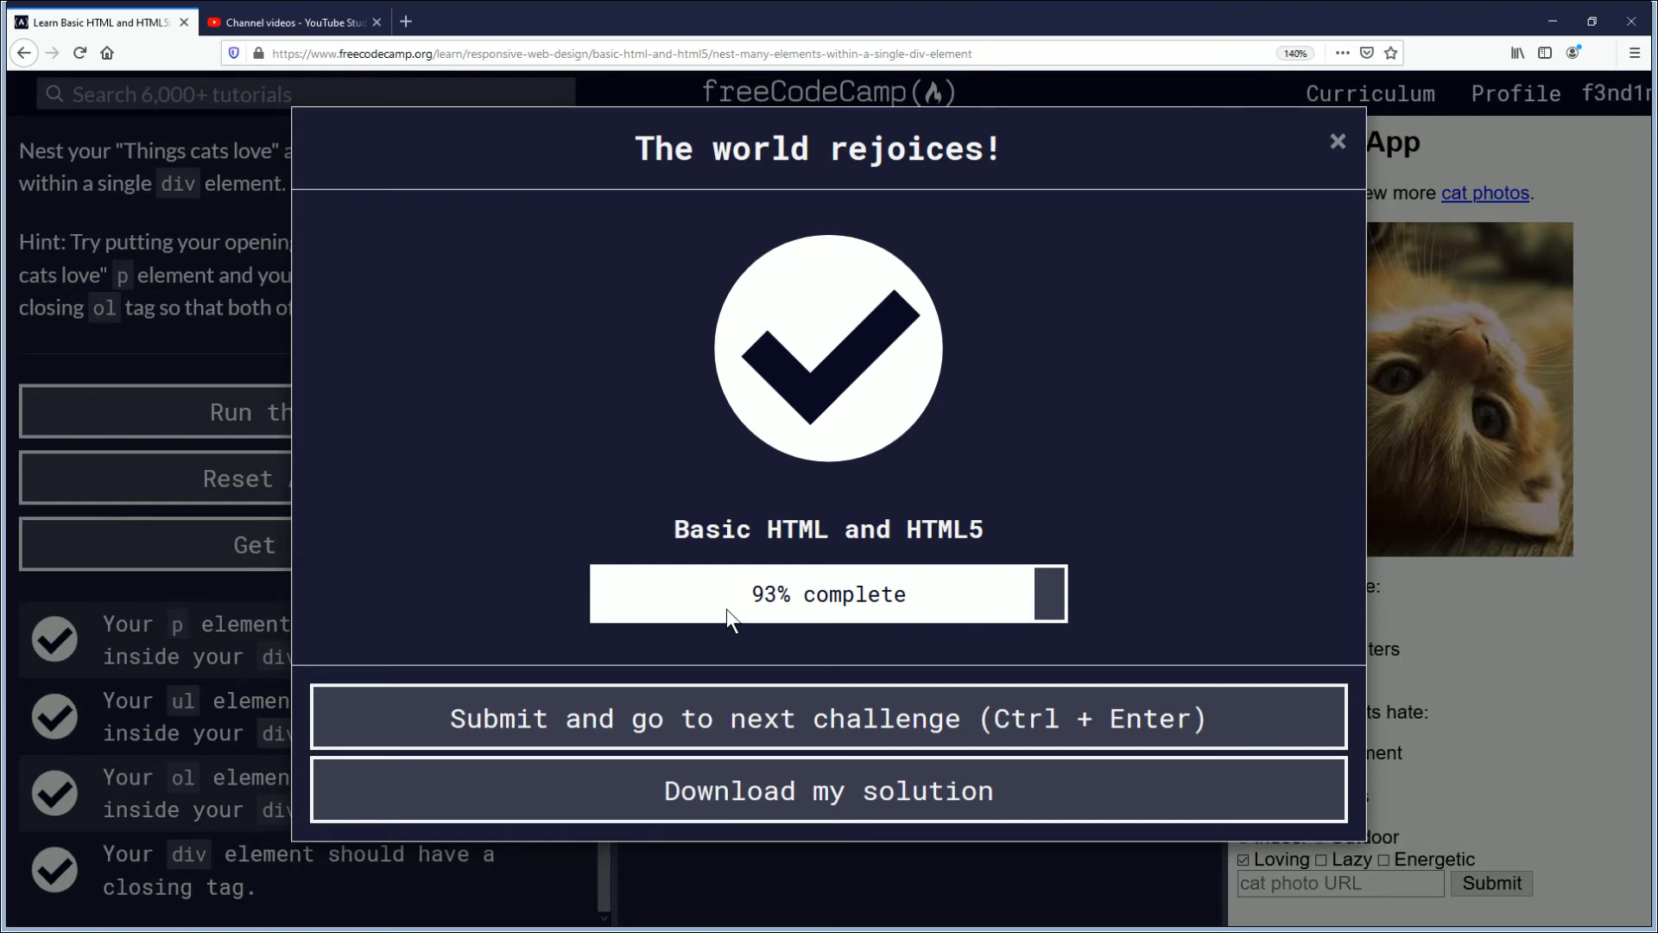
mouse_move(722, 617)
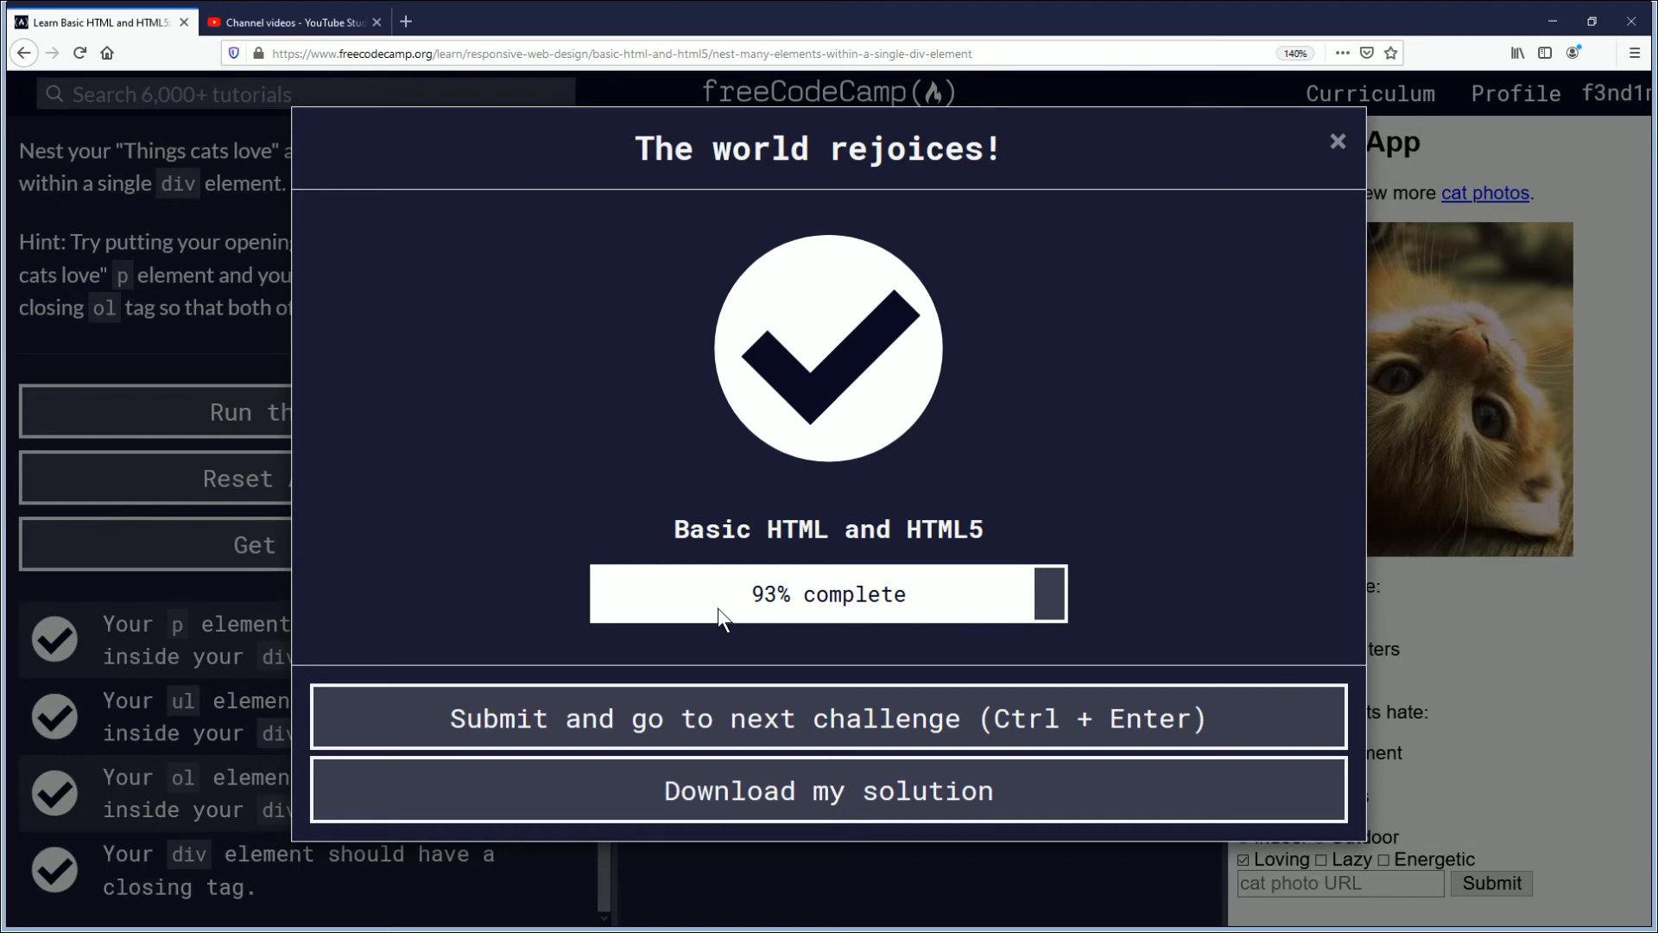
mouse_move(708, 615)
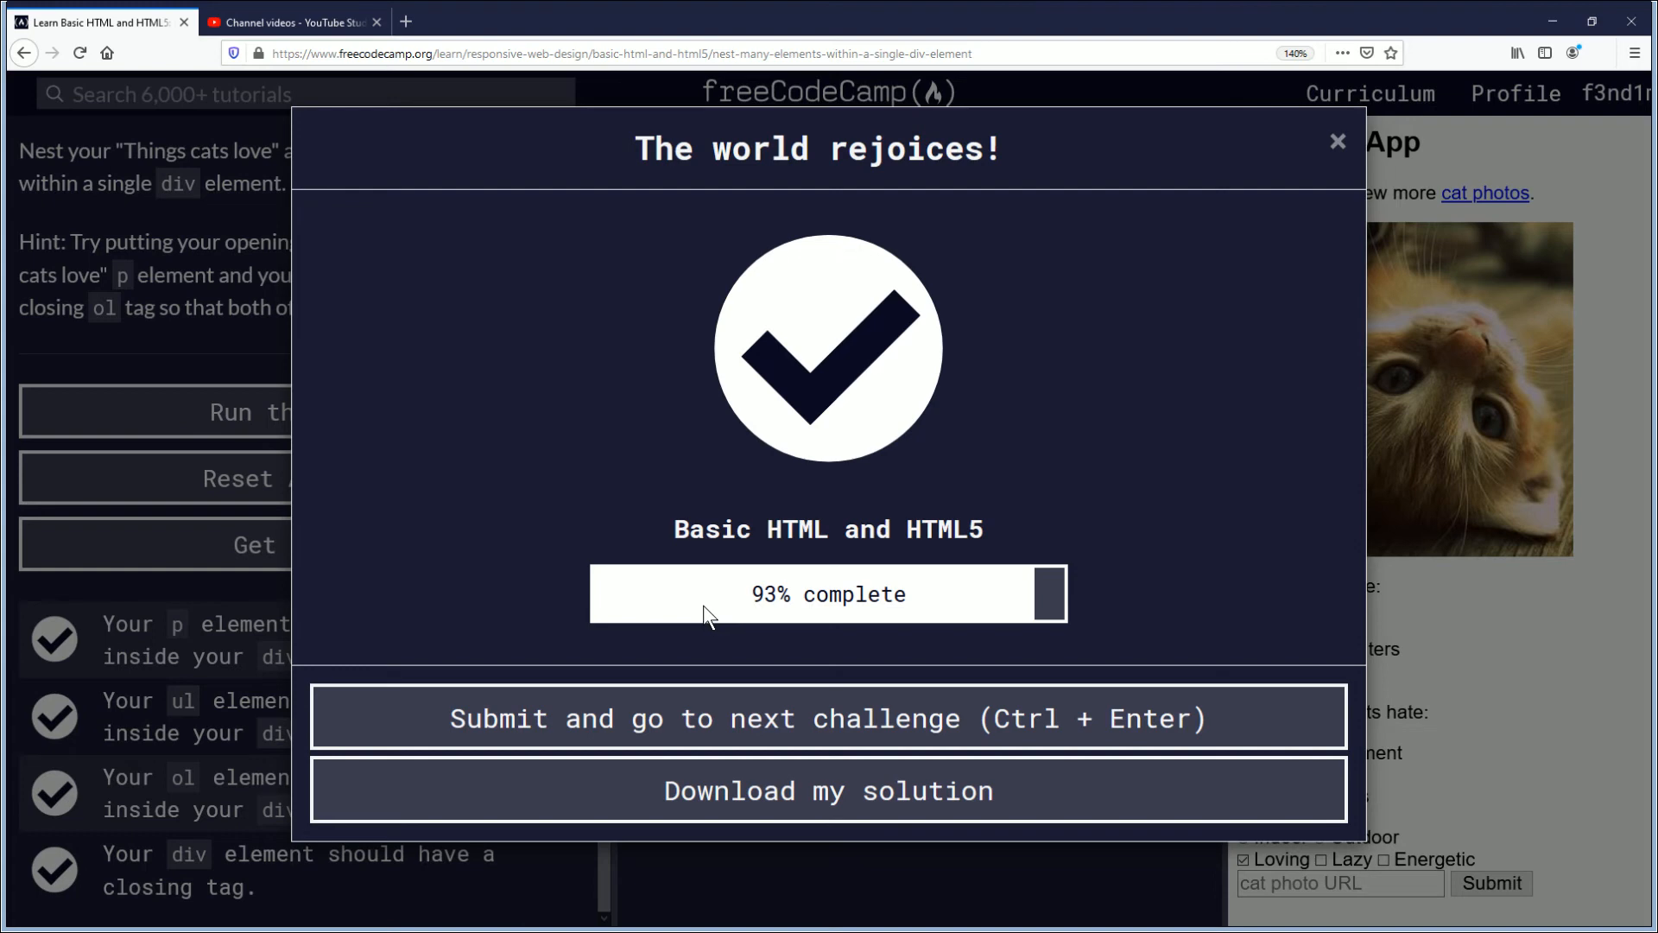
mouse_move(580, 601)
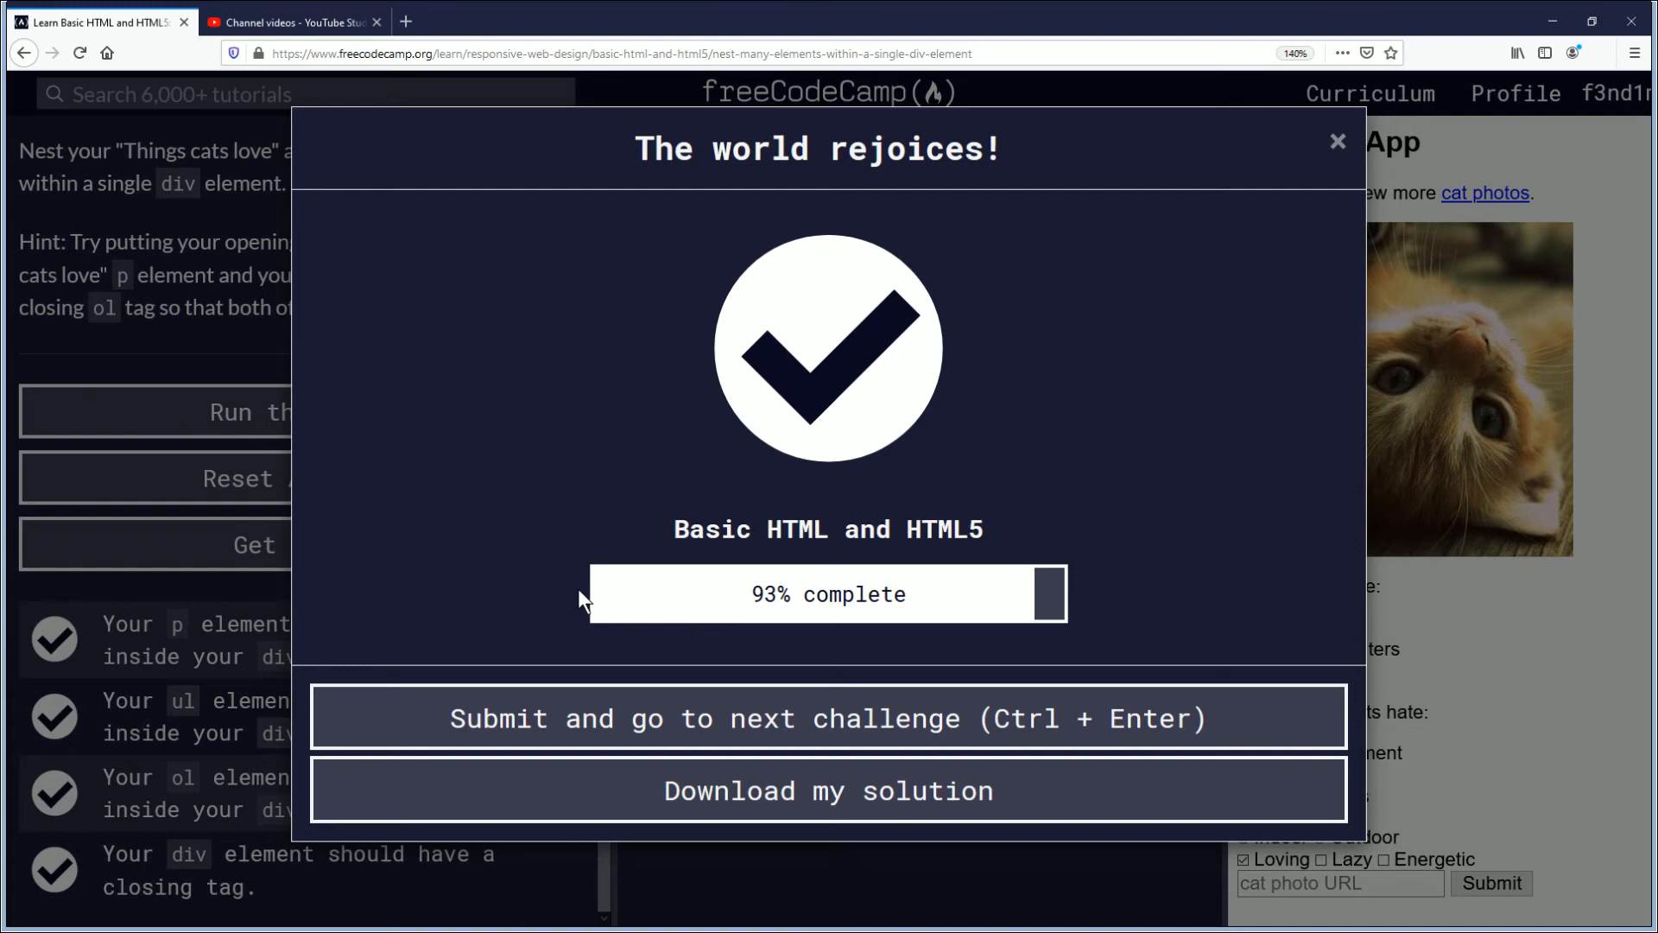
mouse_move(673, 642)
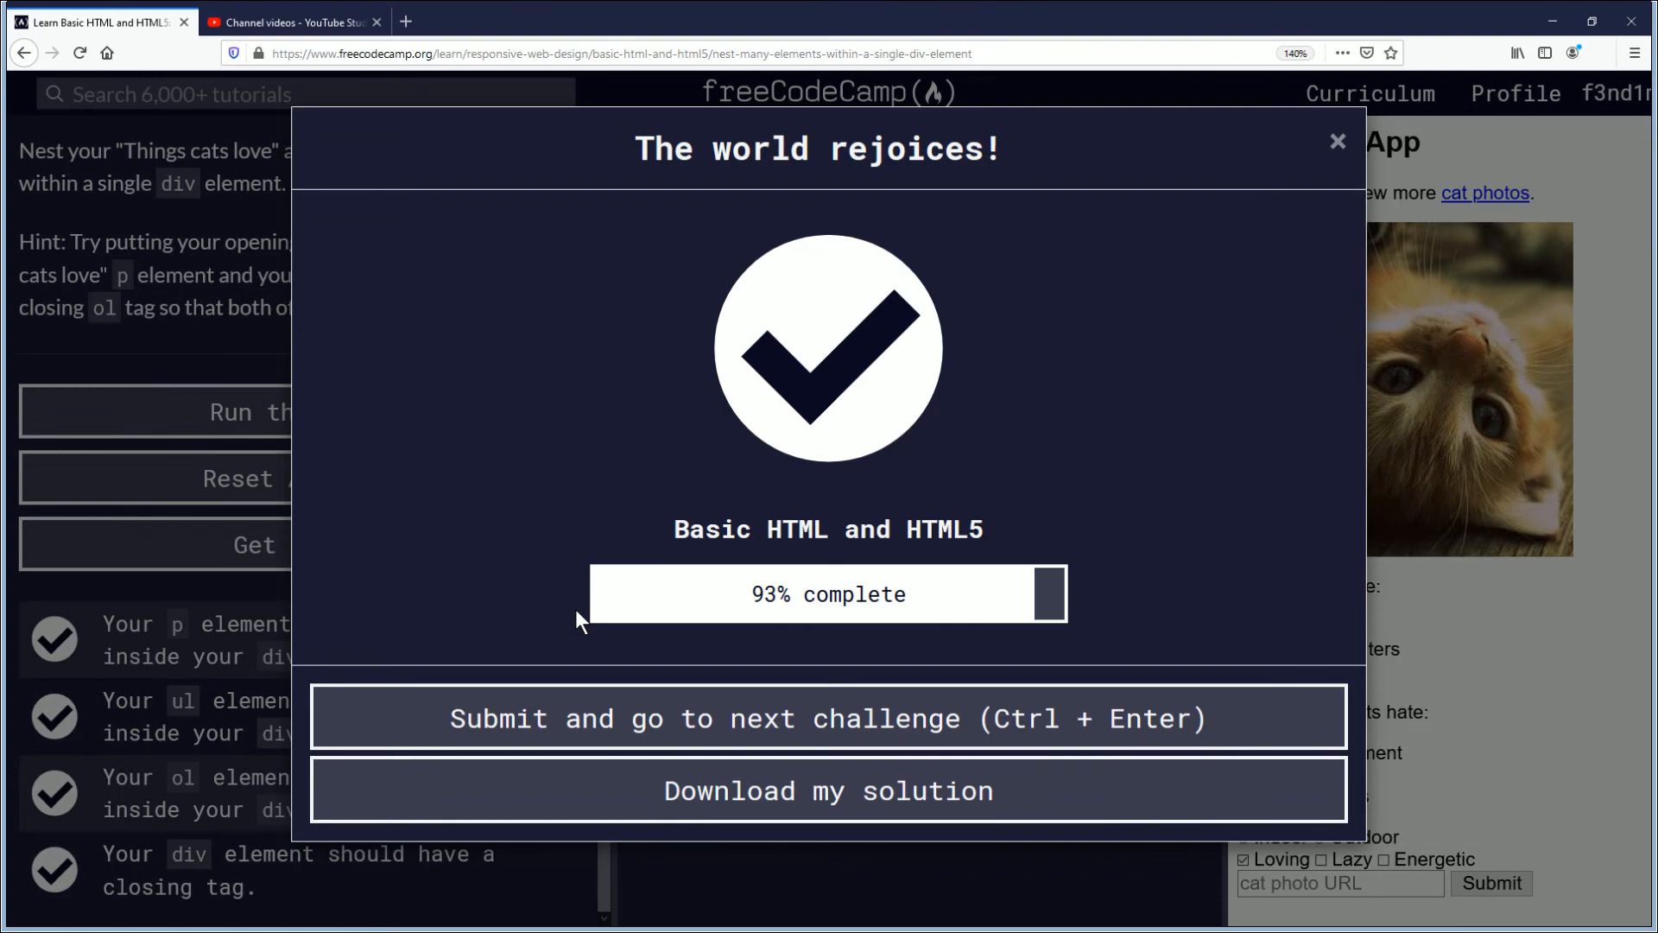
left_click(293, 23)
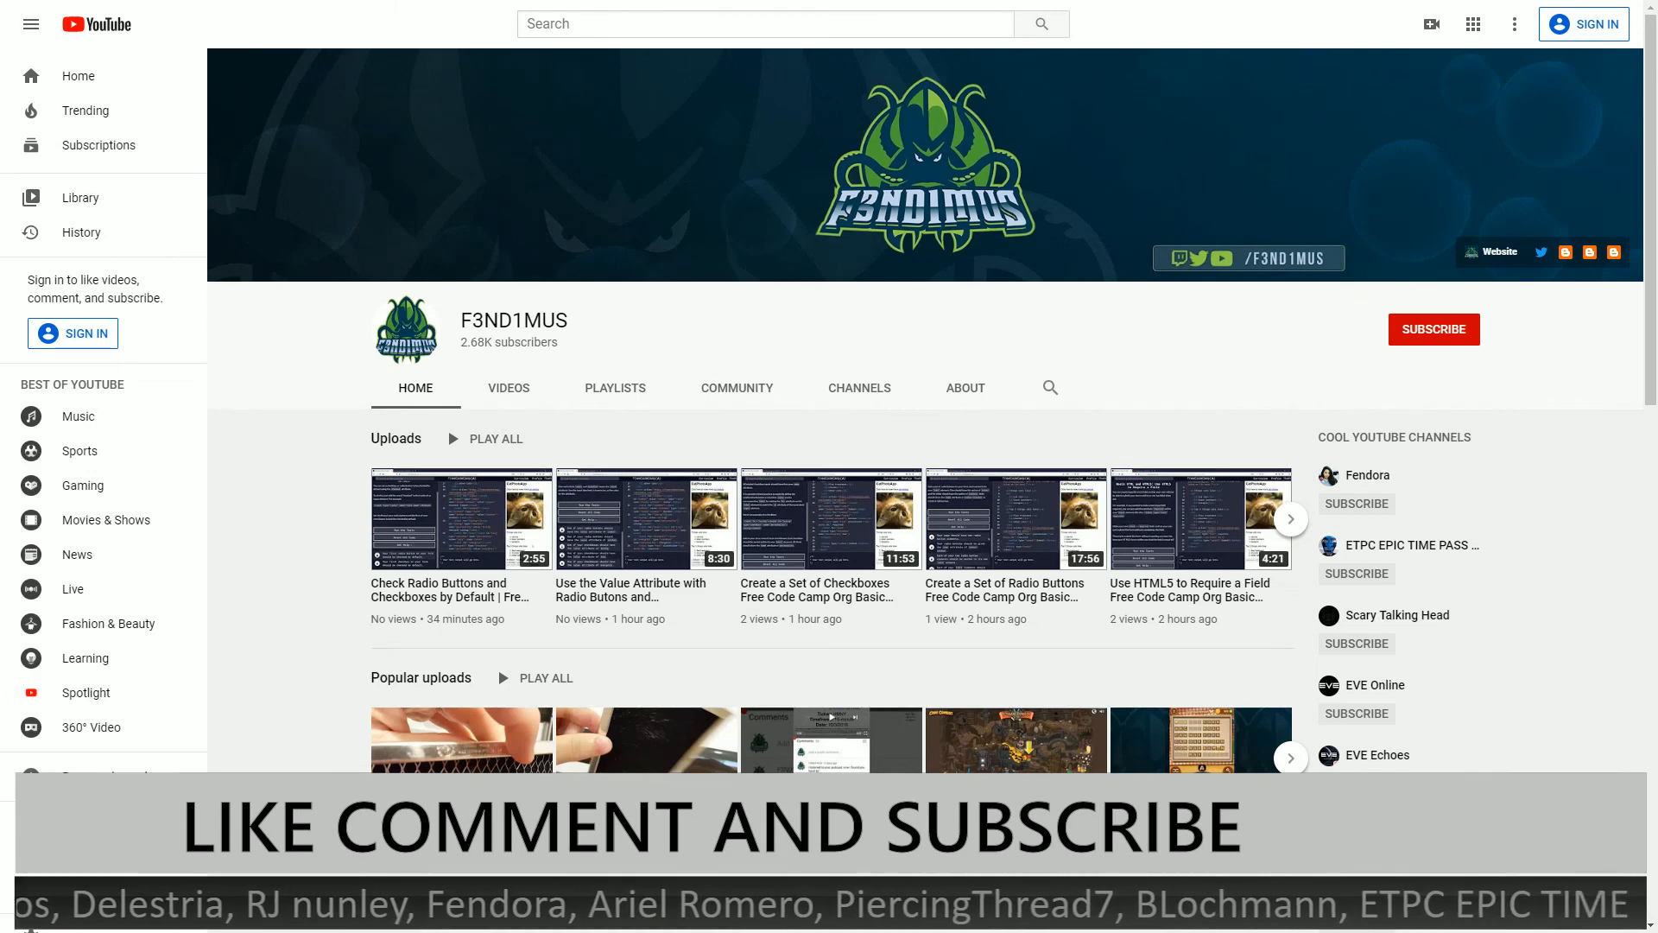